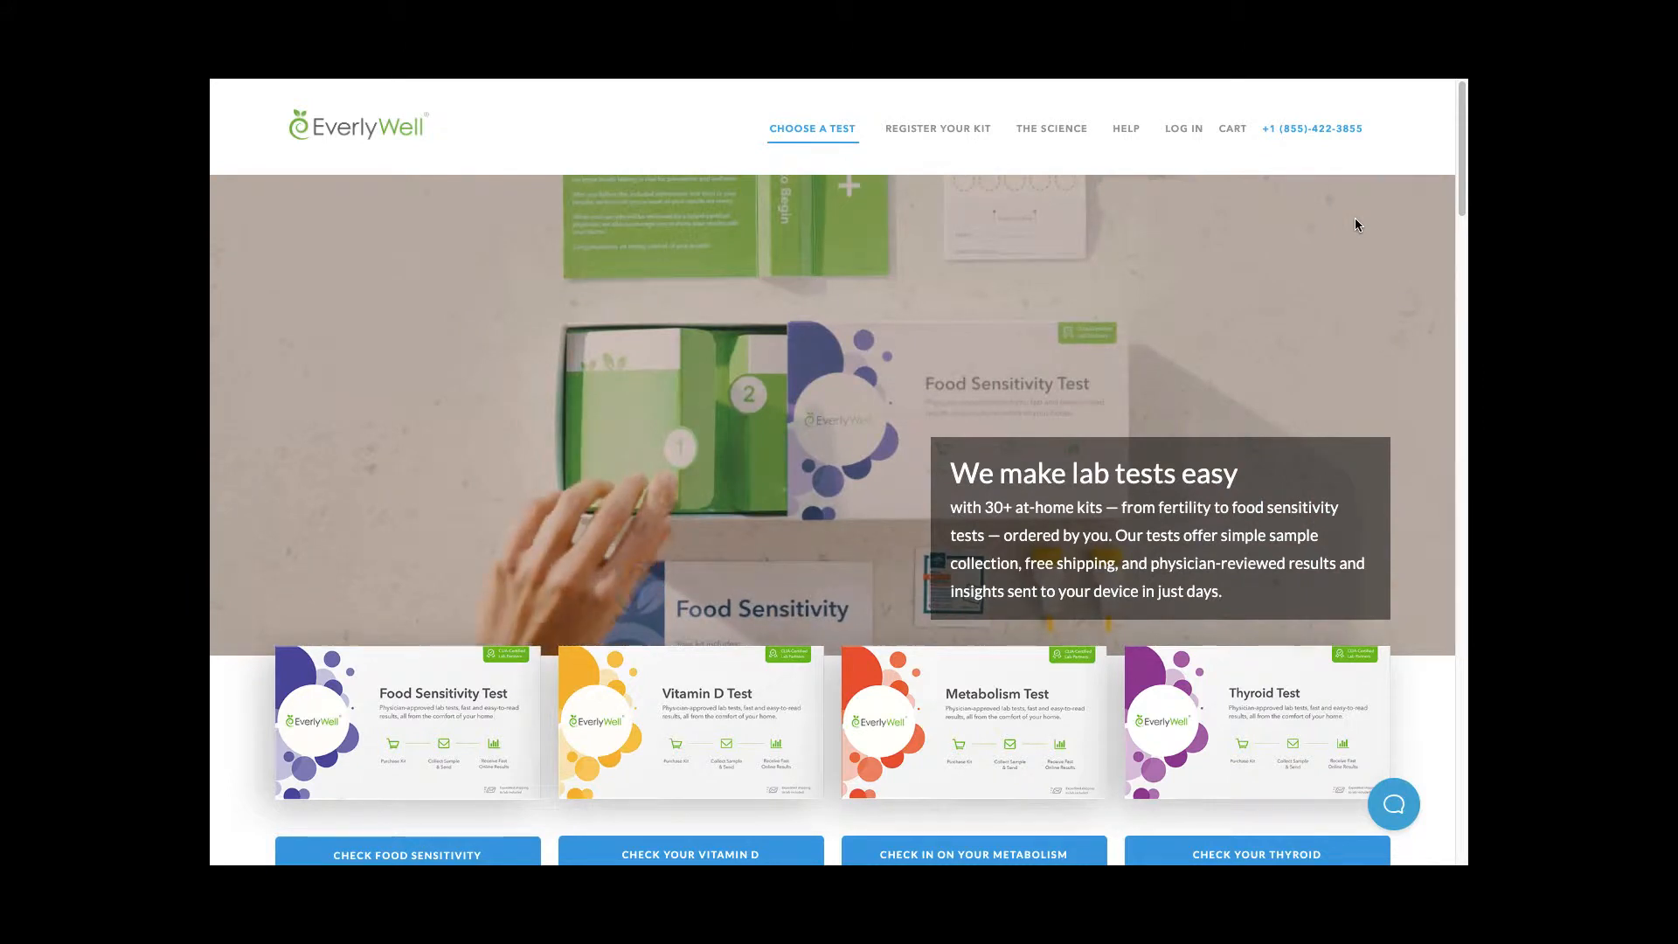
# Go to the completed Food Sensitivity Test results page with its reactivity categories.
pyautogui.click(1182, 127)
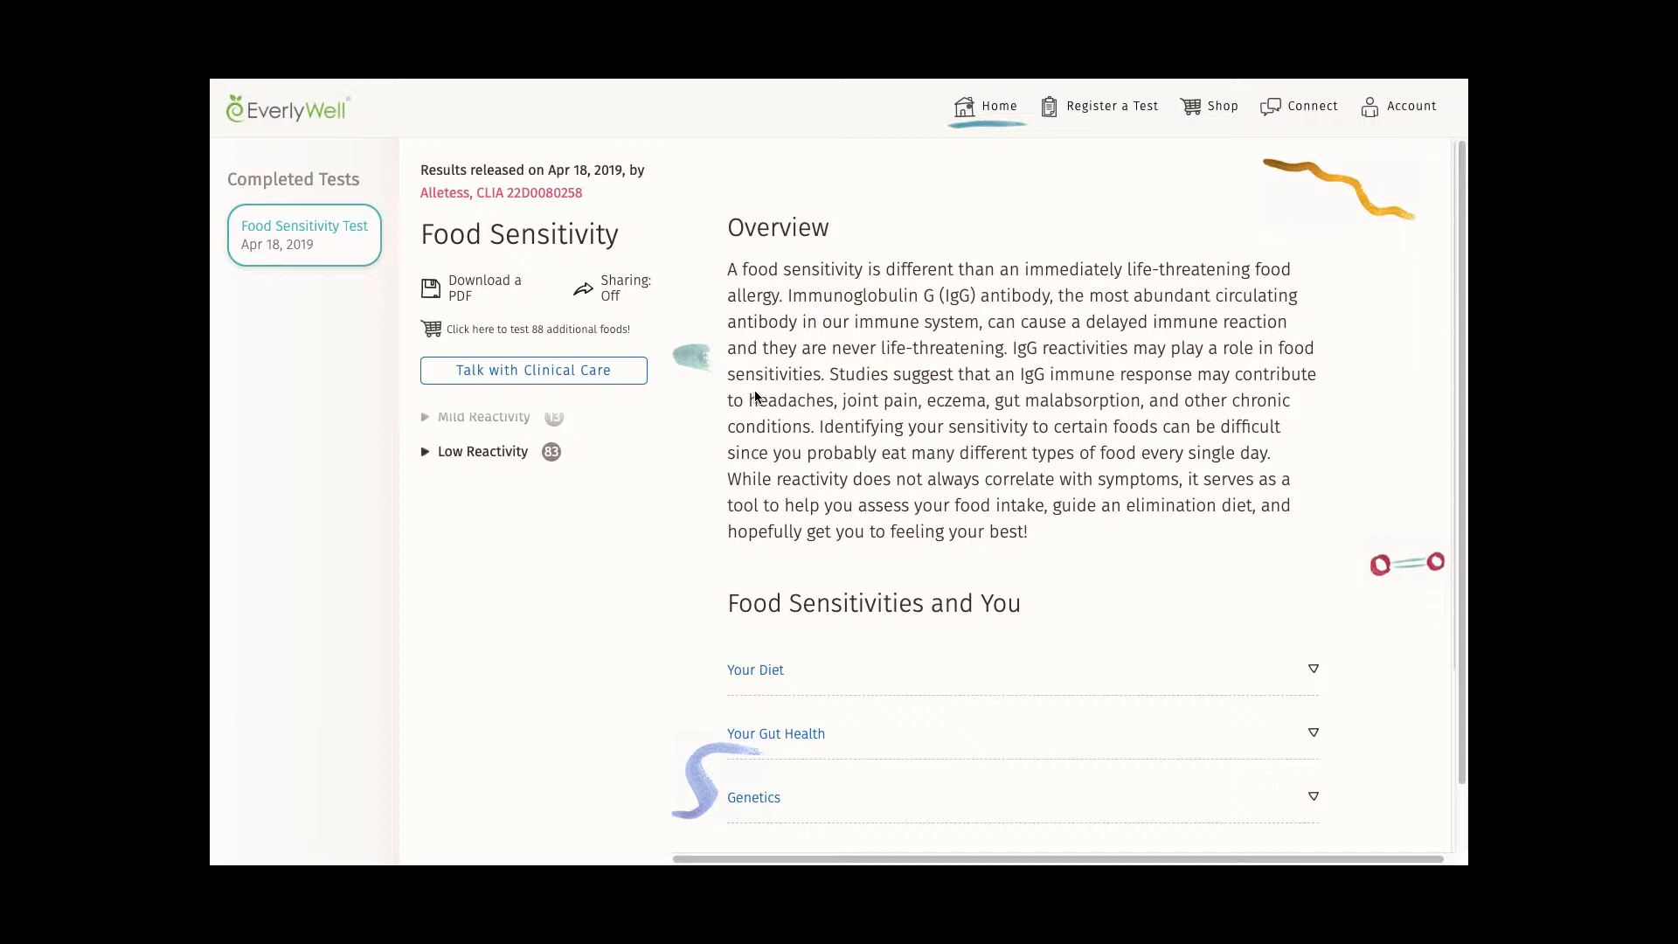
pyautogui.moveTo(465, 439)
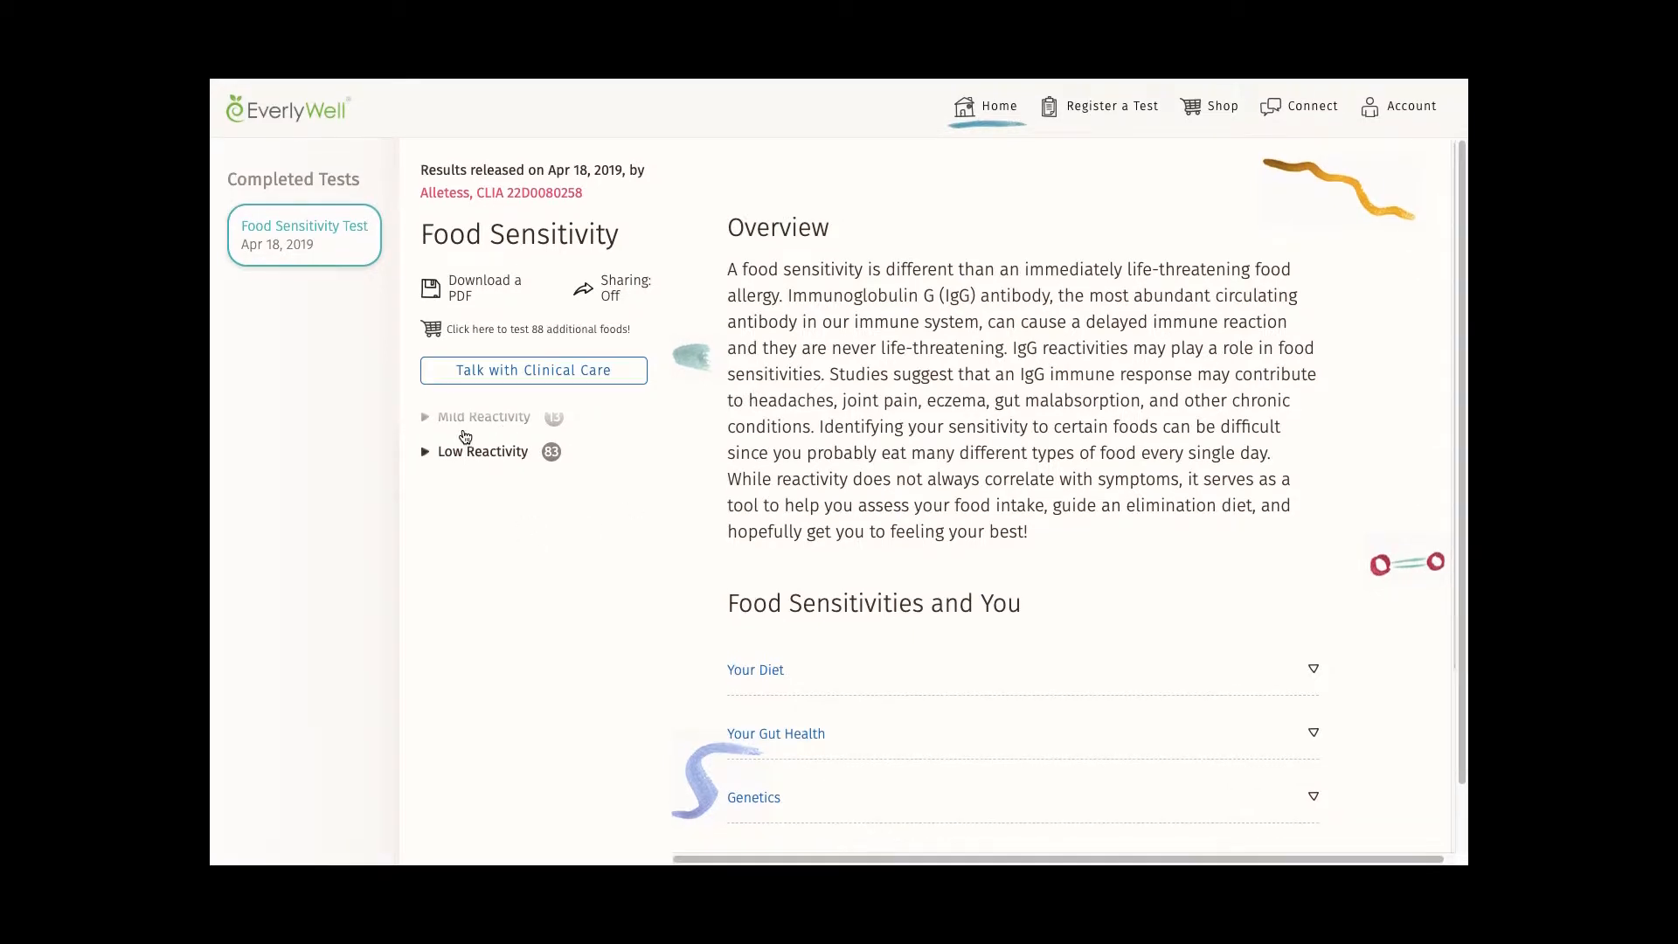
pyautogui.moveTo(530, 461)
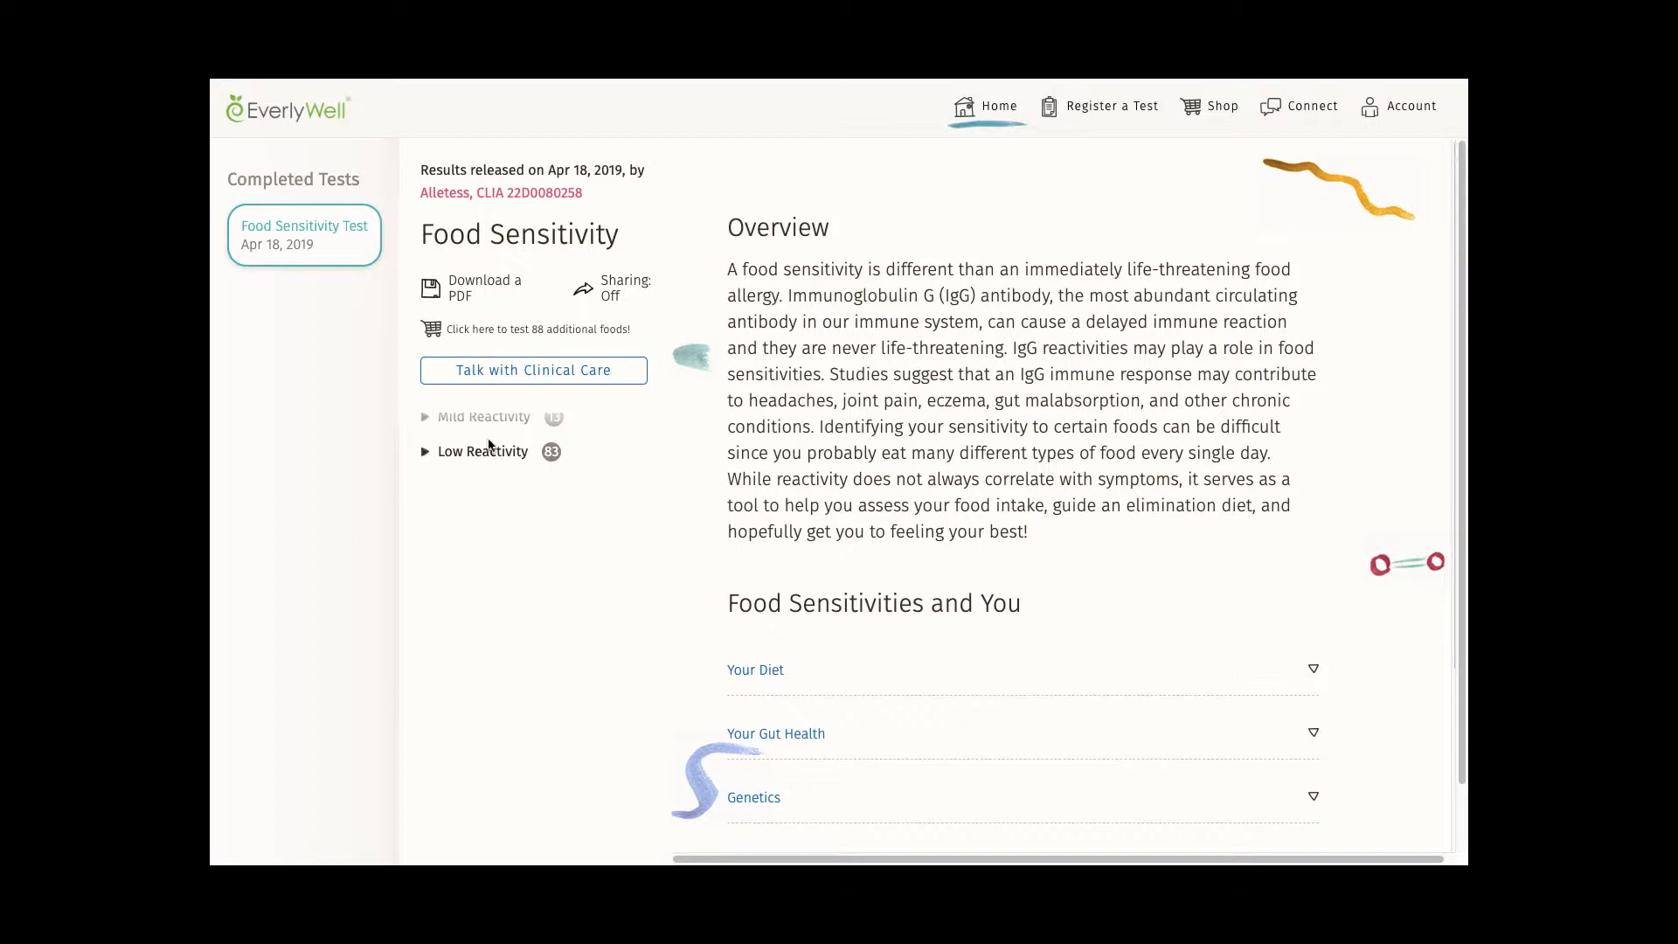
# Expand the Mild Reactivity foods and show the Brewers Yeast result, score 0.252.
pyautogui.click(483, 418)
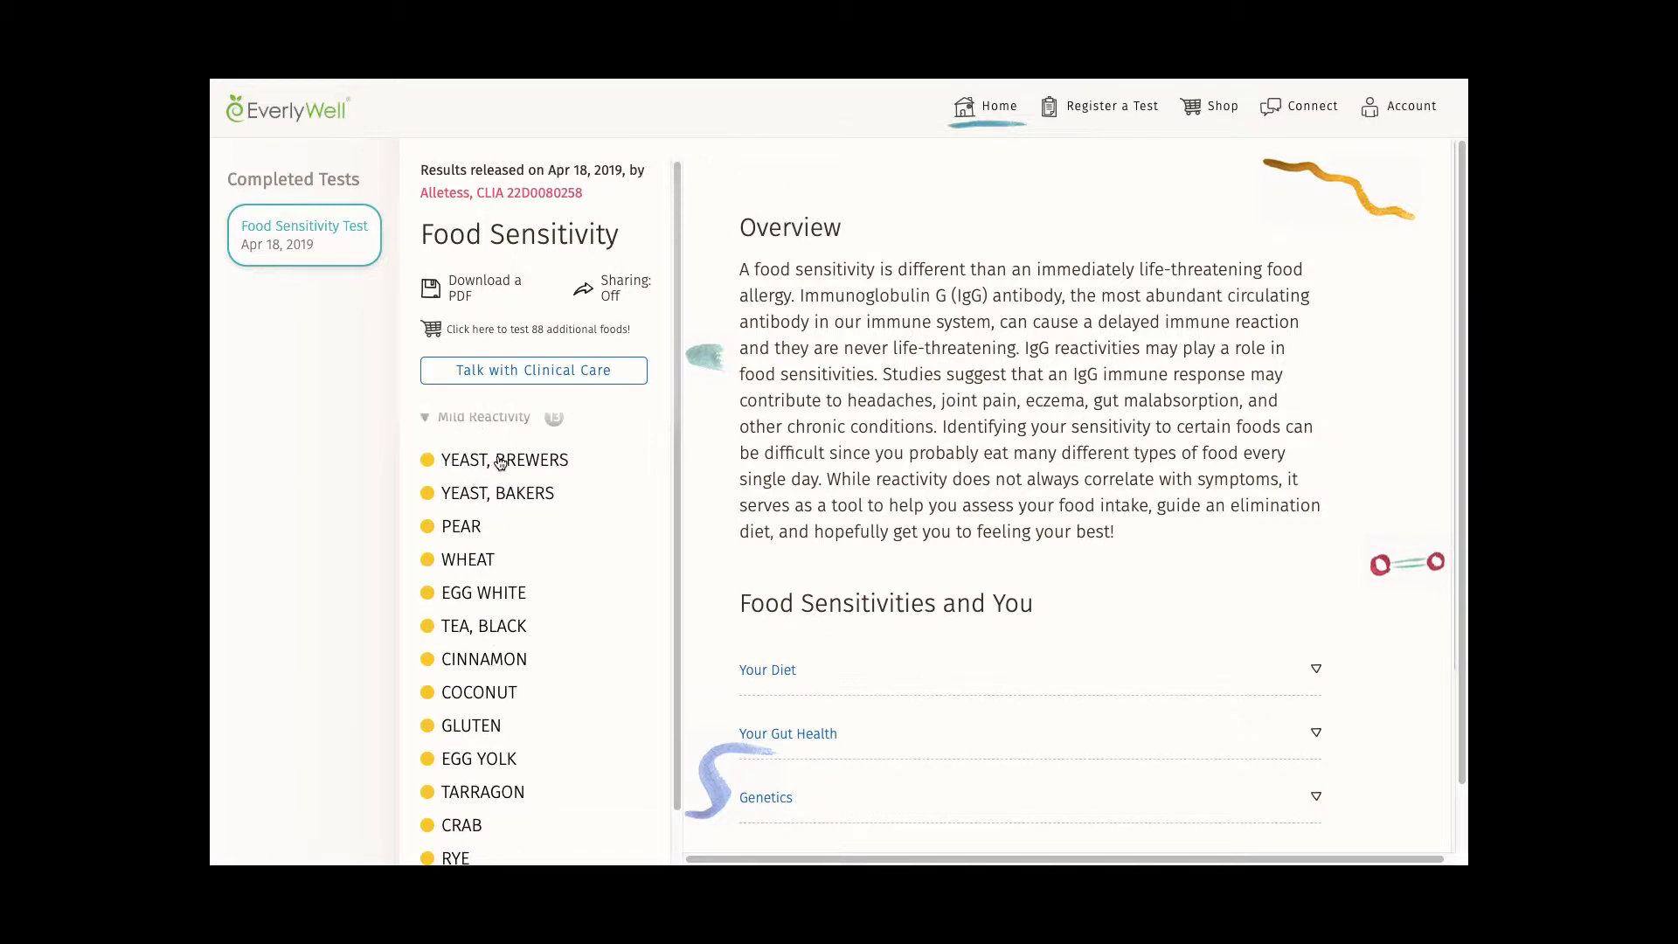
pyautogui.click(507, 460)
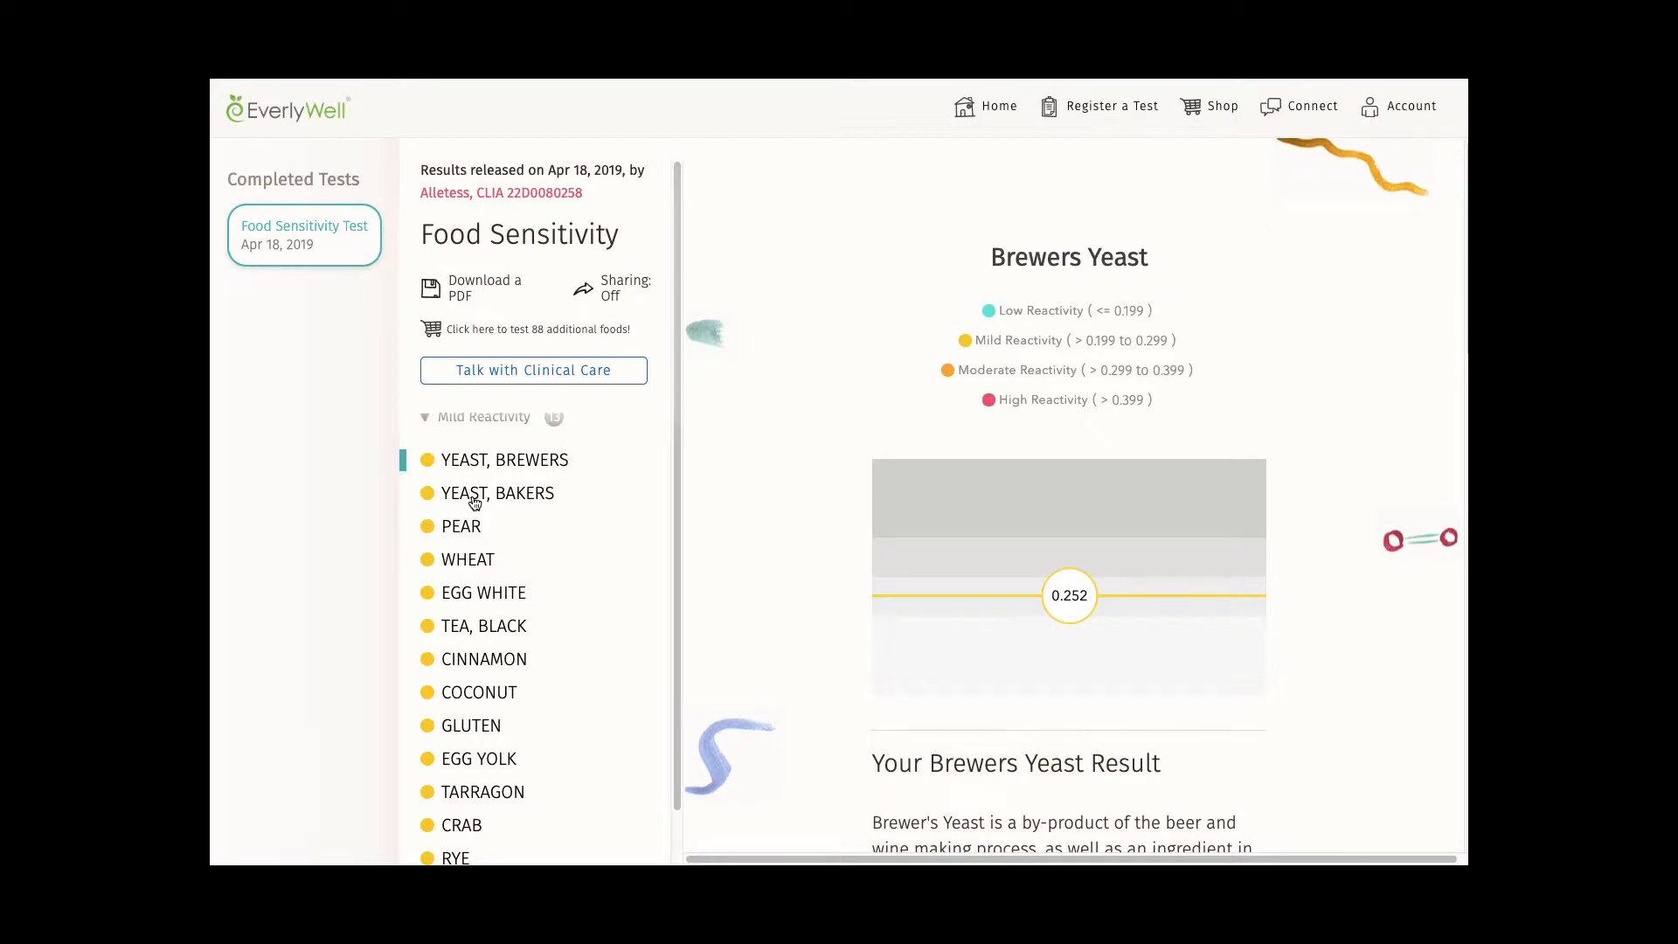
# Show the Pear result, a 0.234 mild reactivity score, and its explanation below.
pyautogui.click(462, 526)
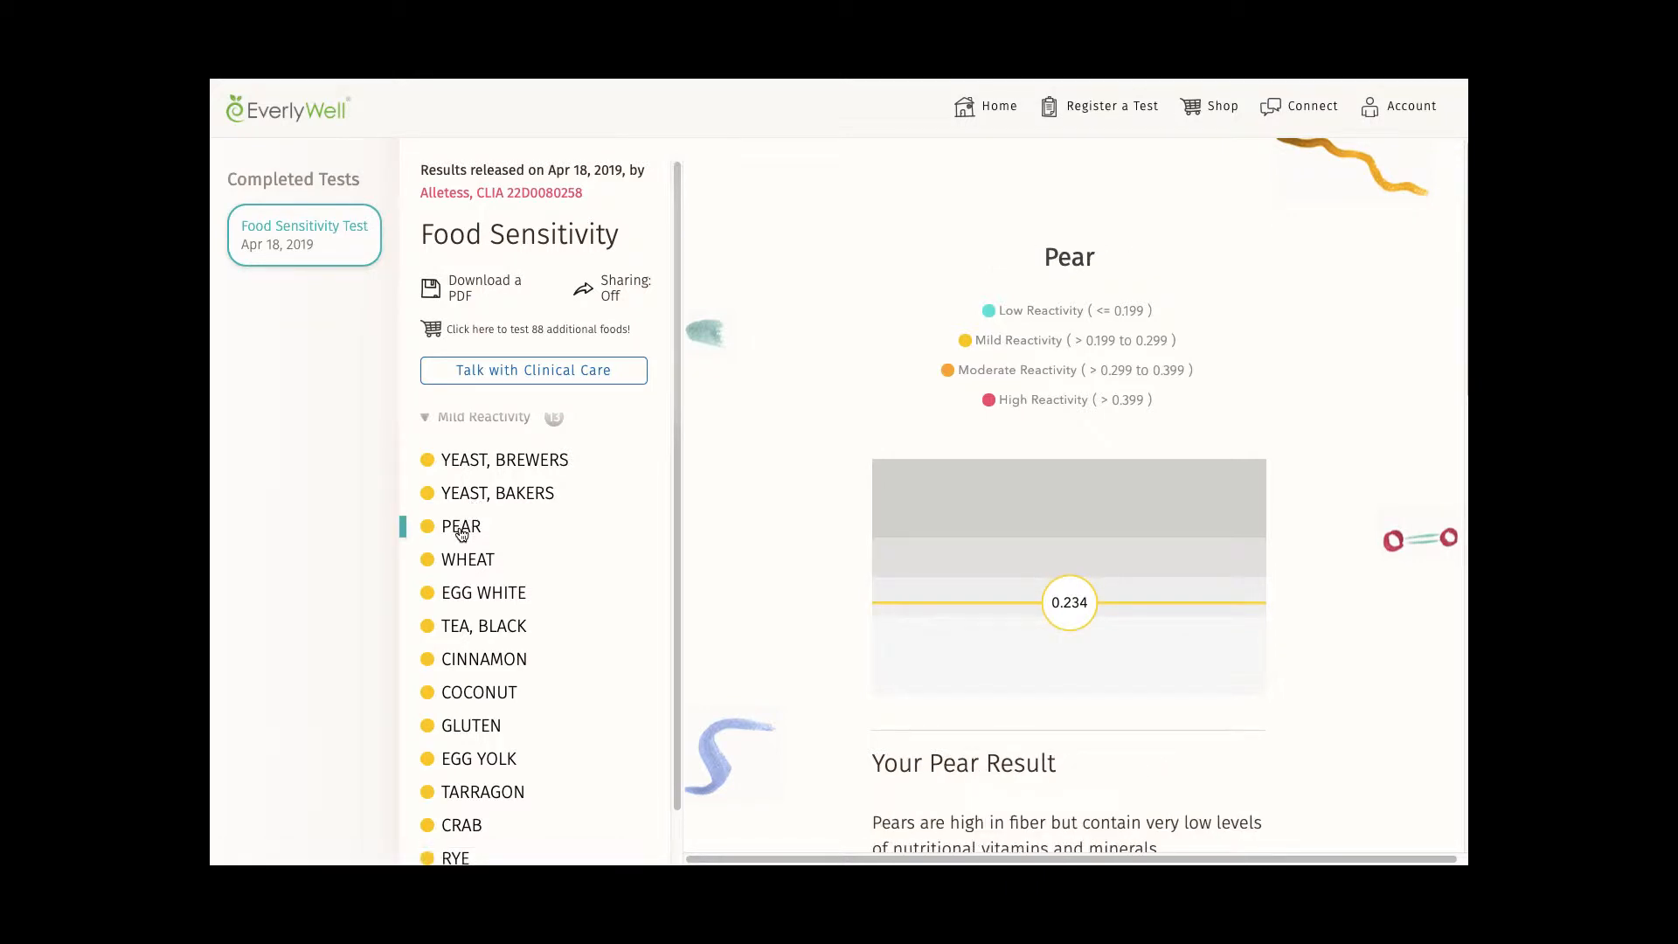
pyautogui.moveTo(1004, 313)
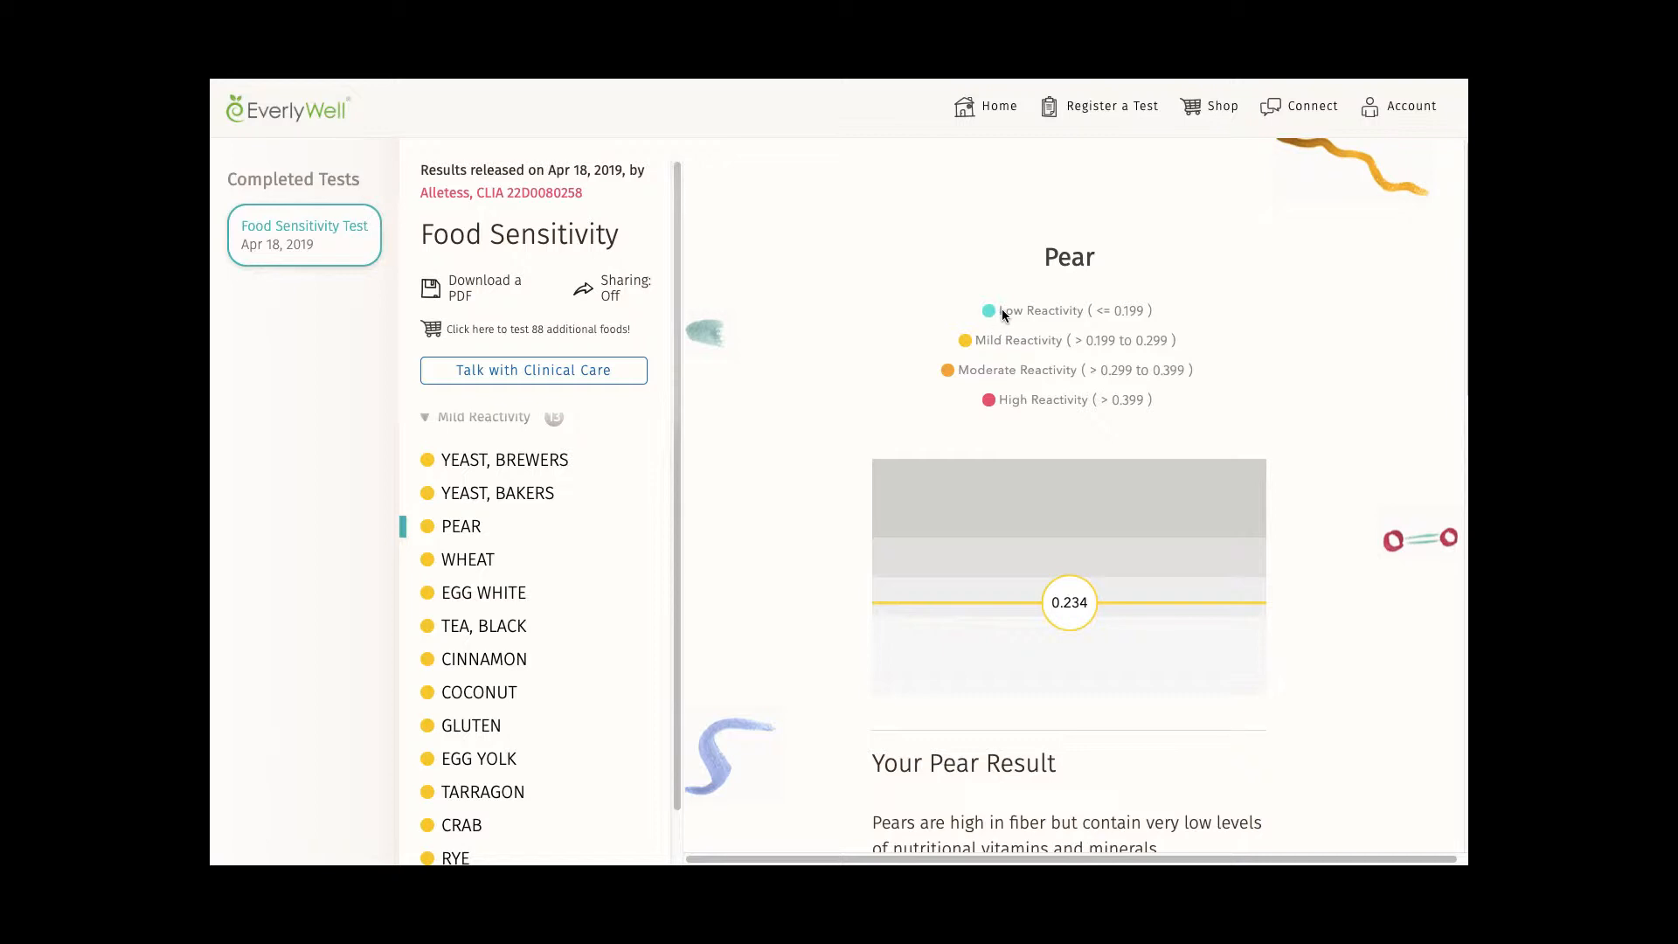
pyautogui.moveTo(1013, 316)
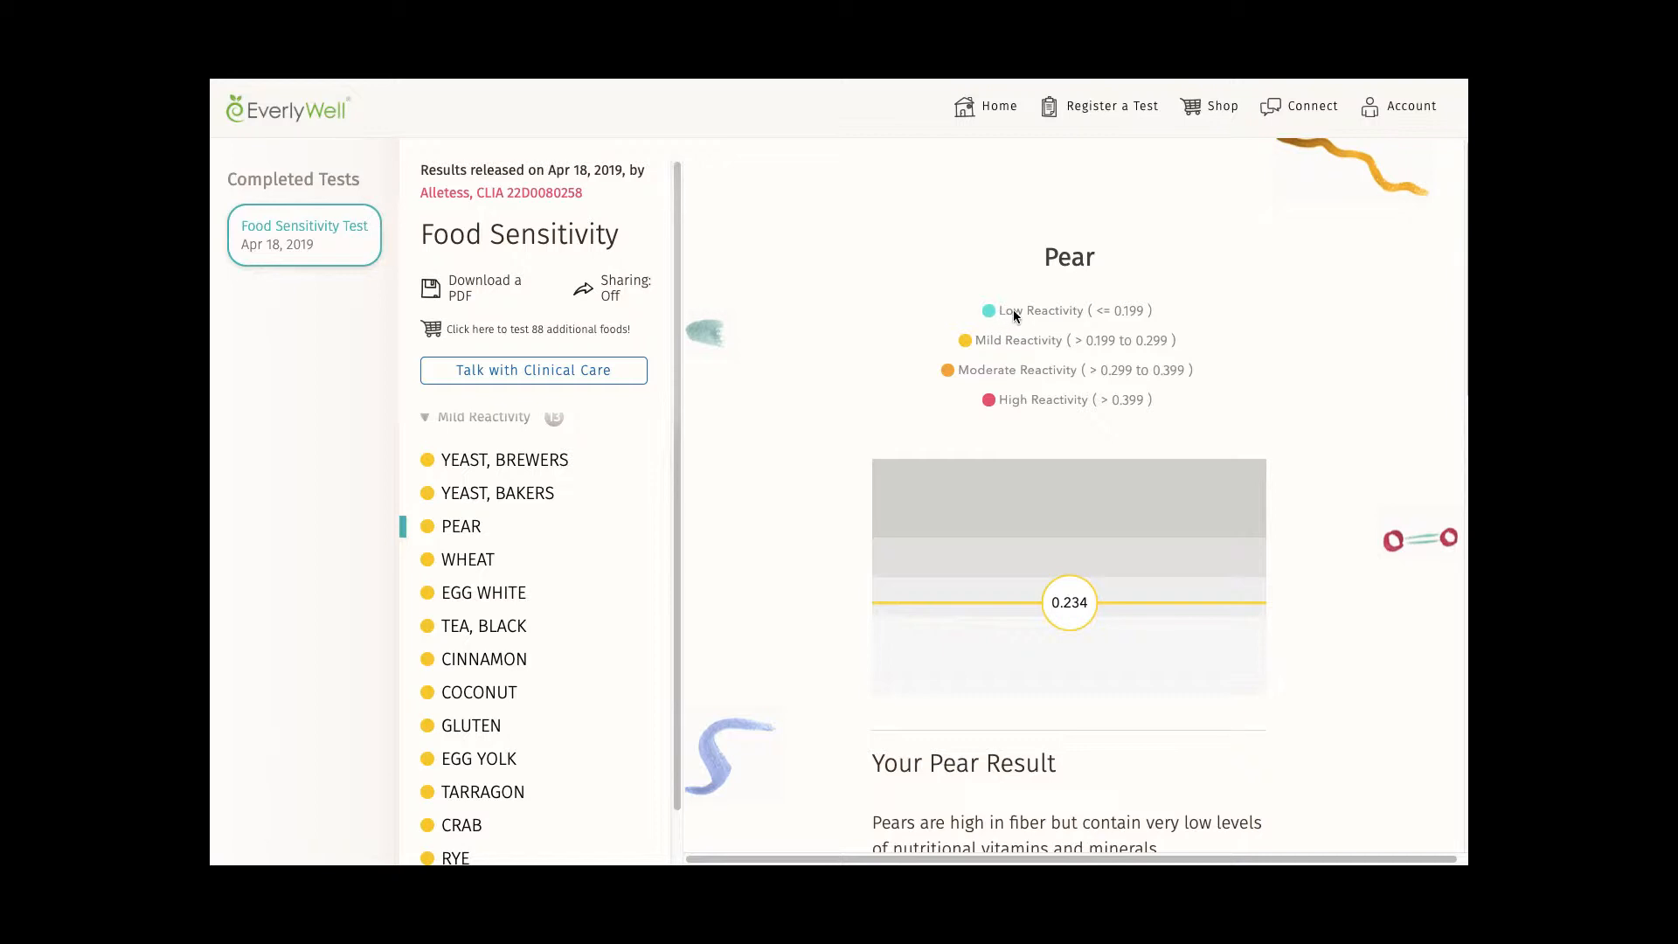
pyautogui.moveTo(640, 513)
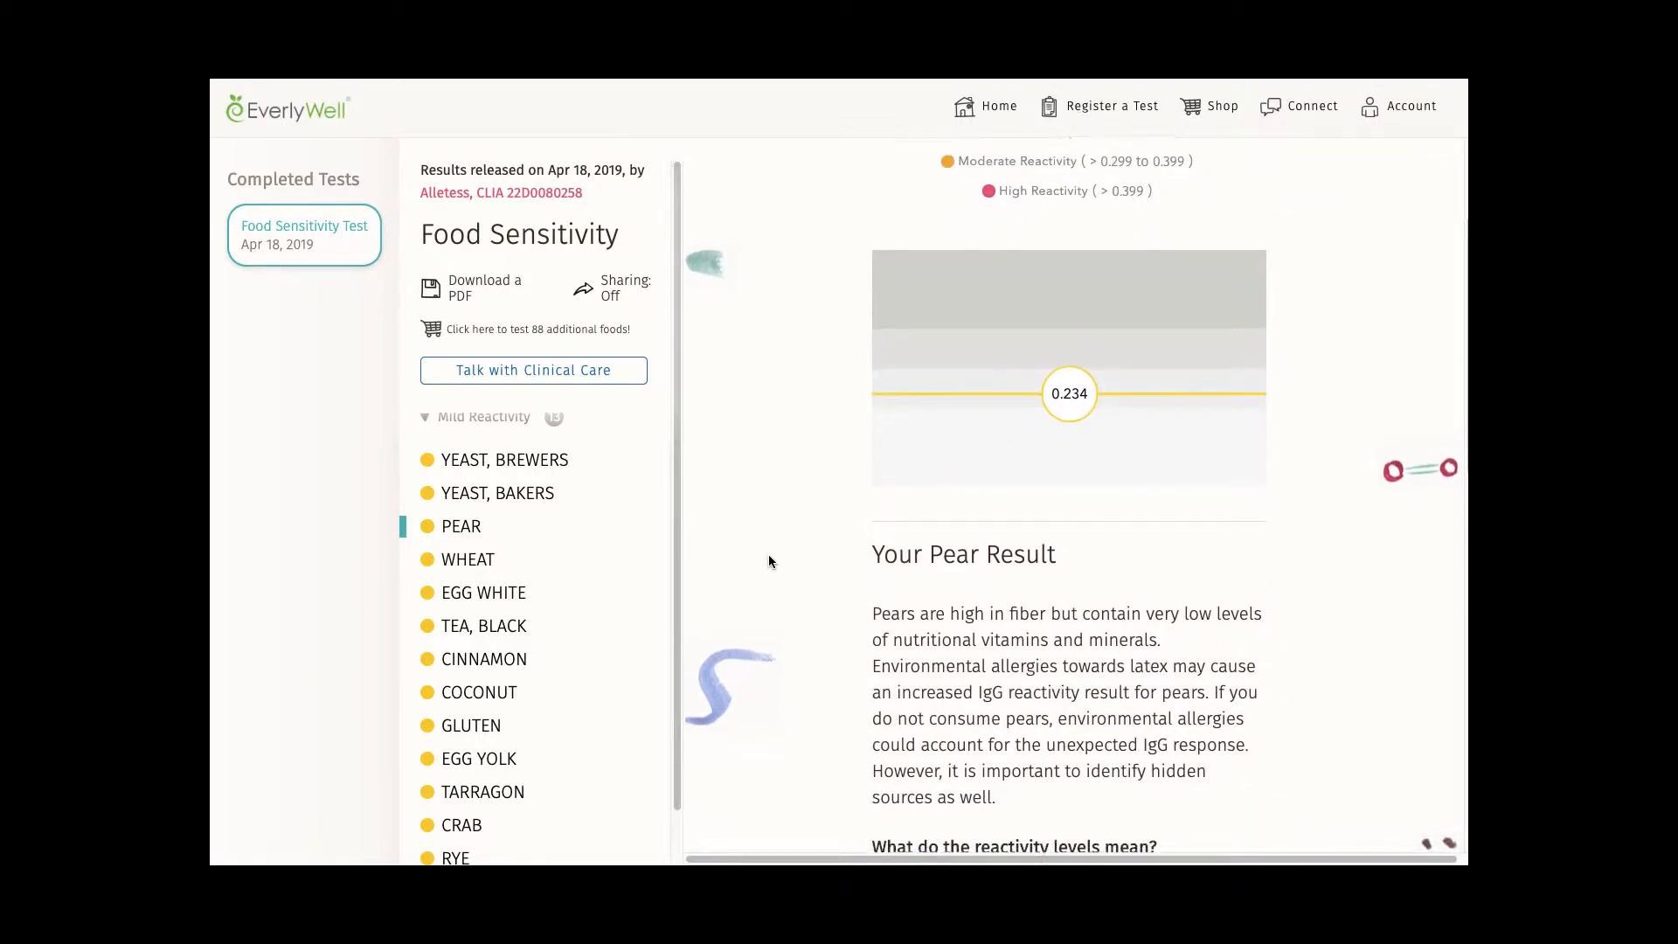
pyautogui.scroll(-3)
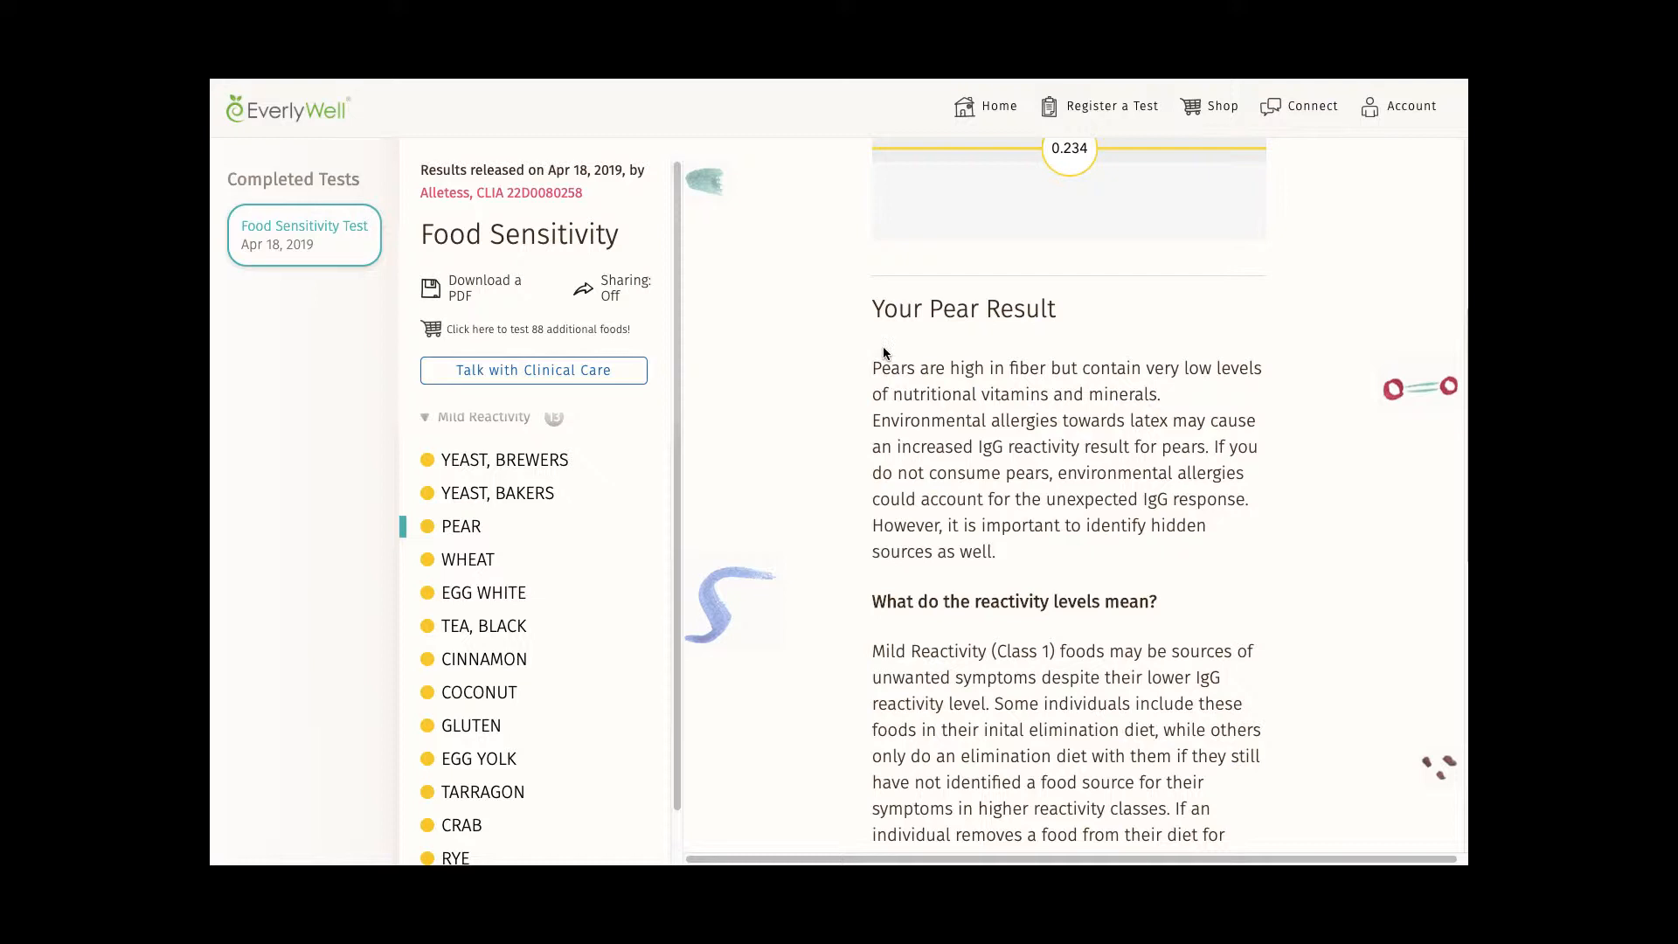
pyautogui.moveTo(964, 510)
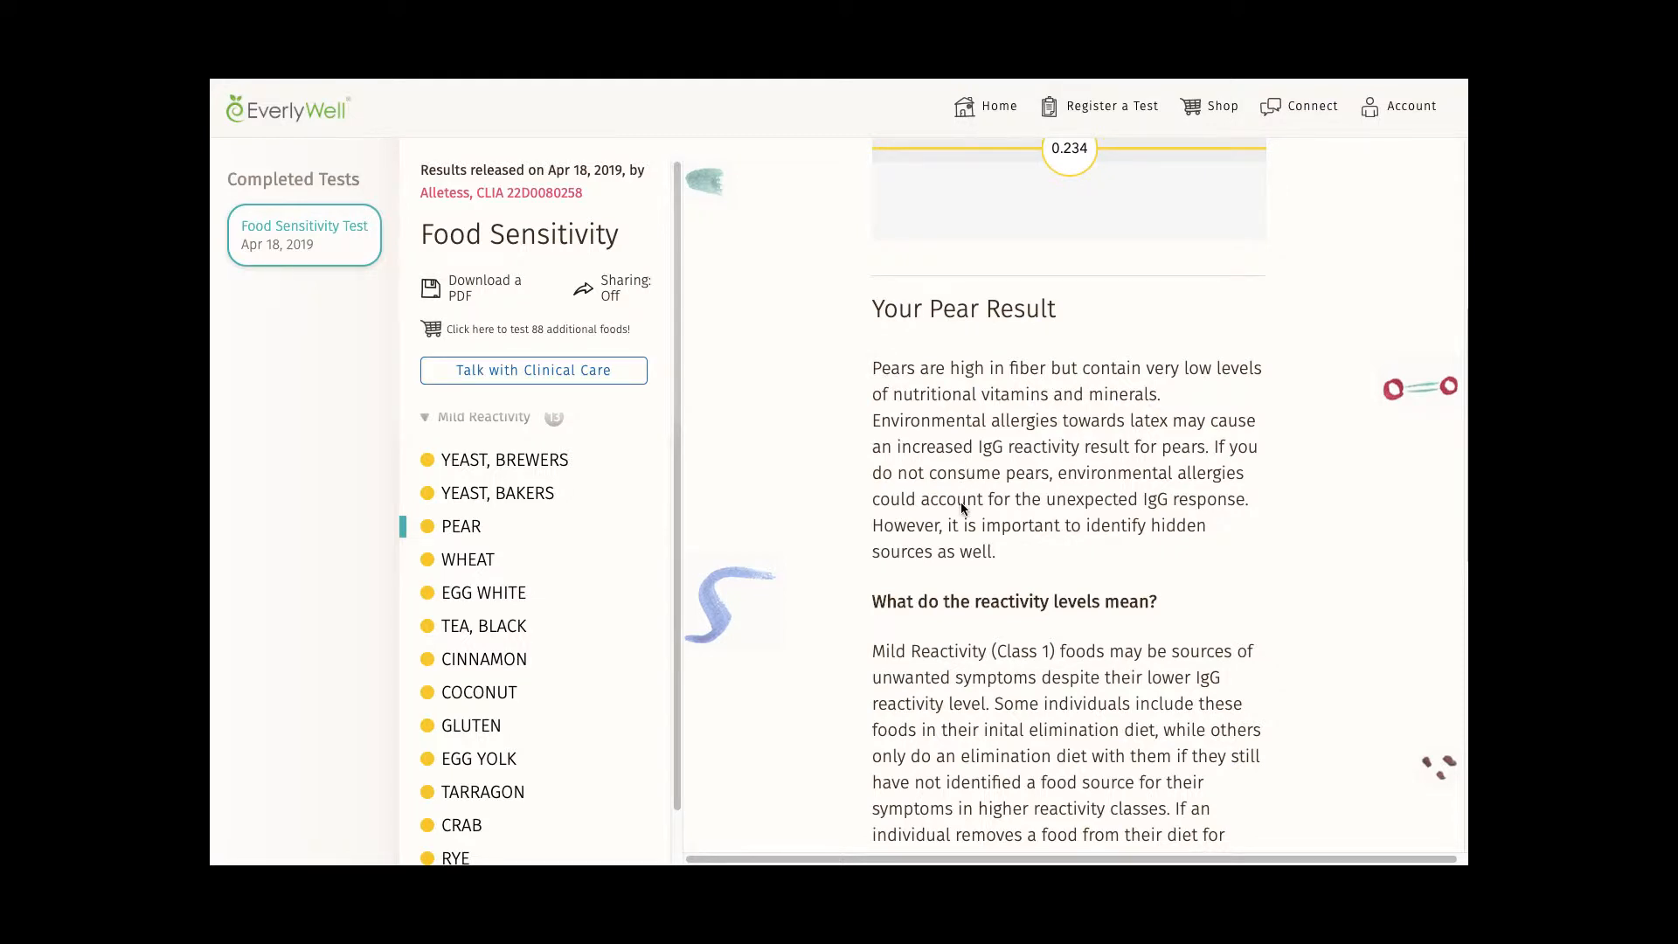
# Read further down the Pear mild reactivity explanation to the cross-reactivity reference.
pyautogui.scroll(-3)
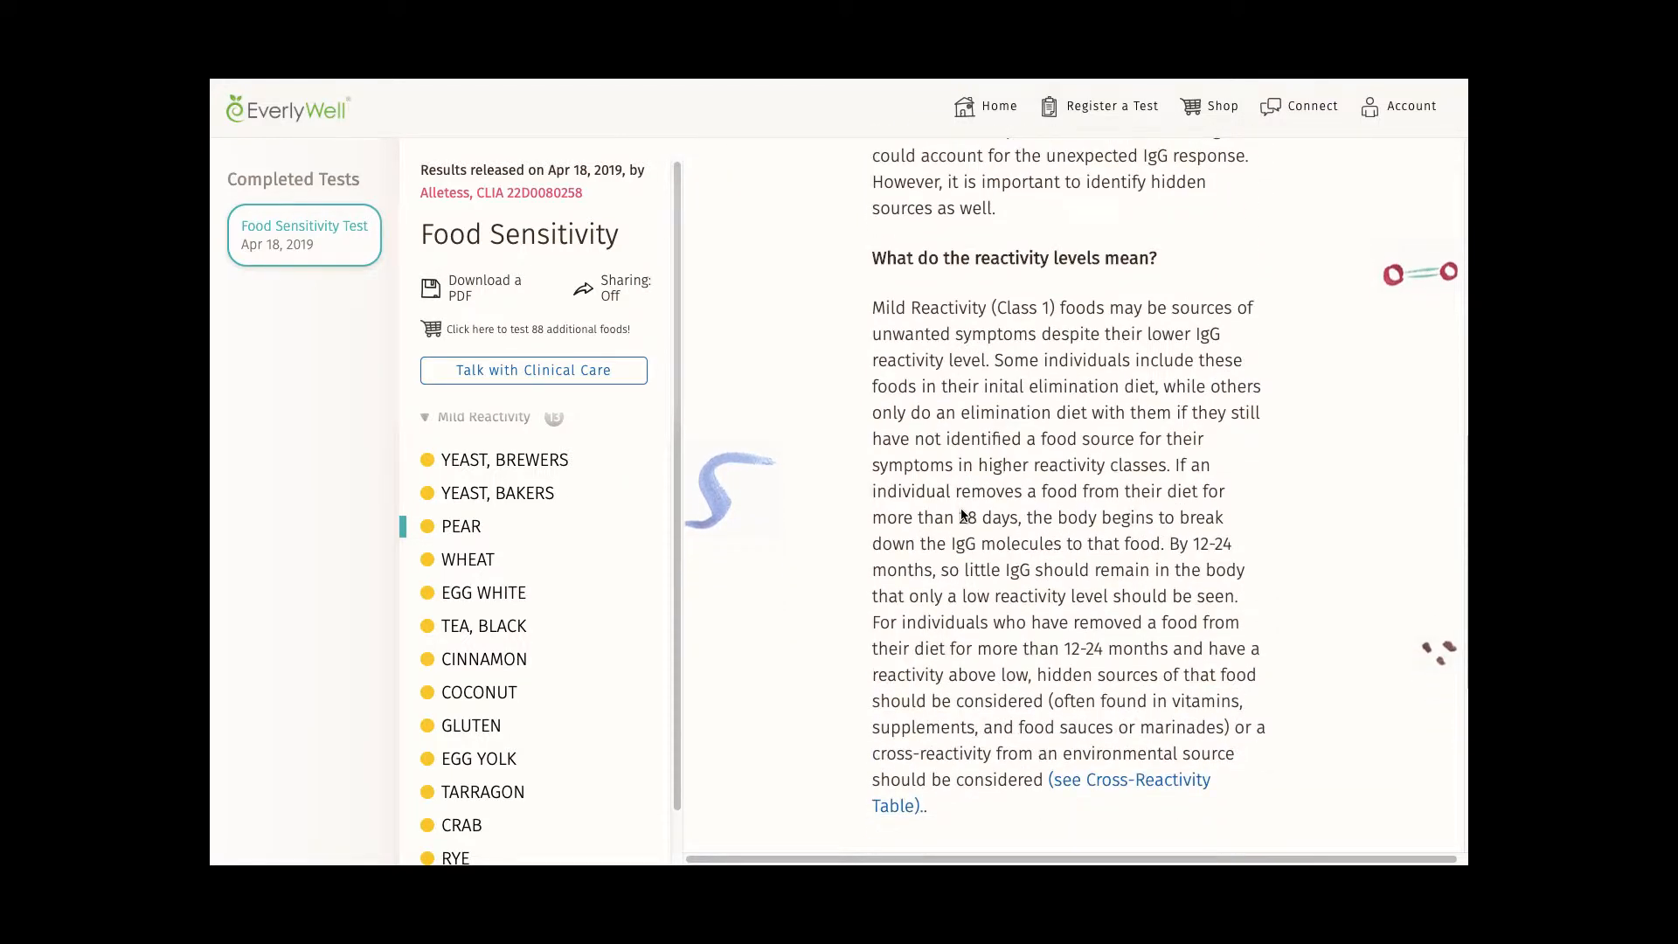
pyautogui.moveTo(1347, 508)
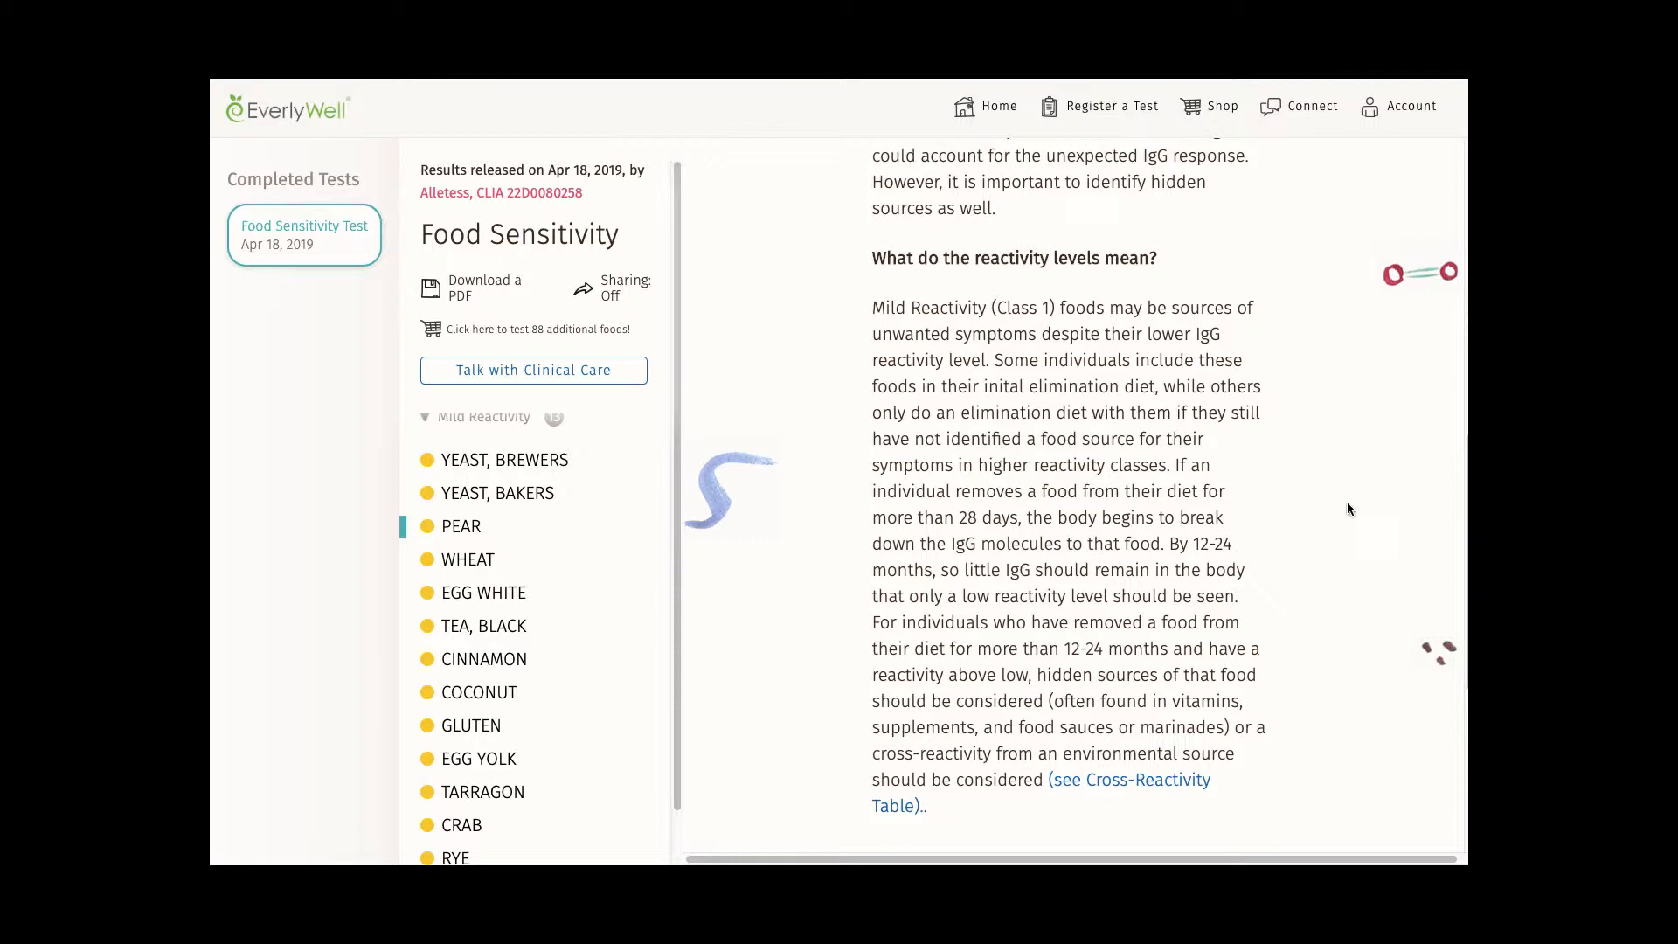
pyautogui.moveTo(1304, 544)
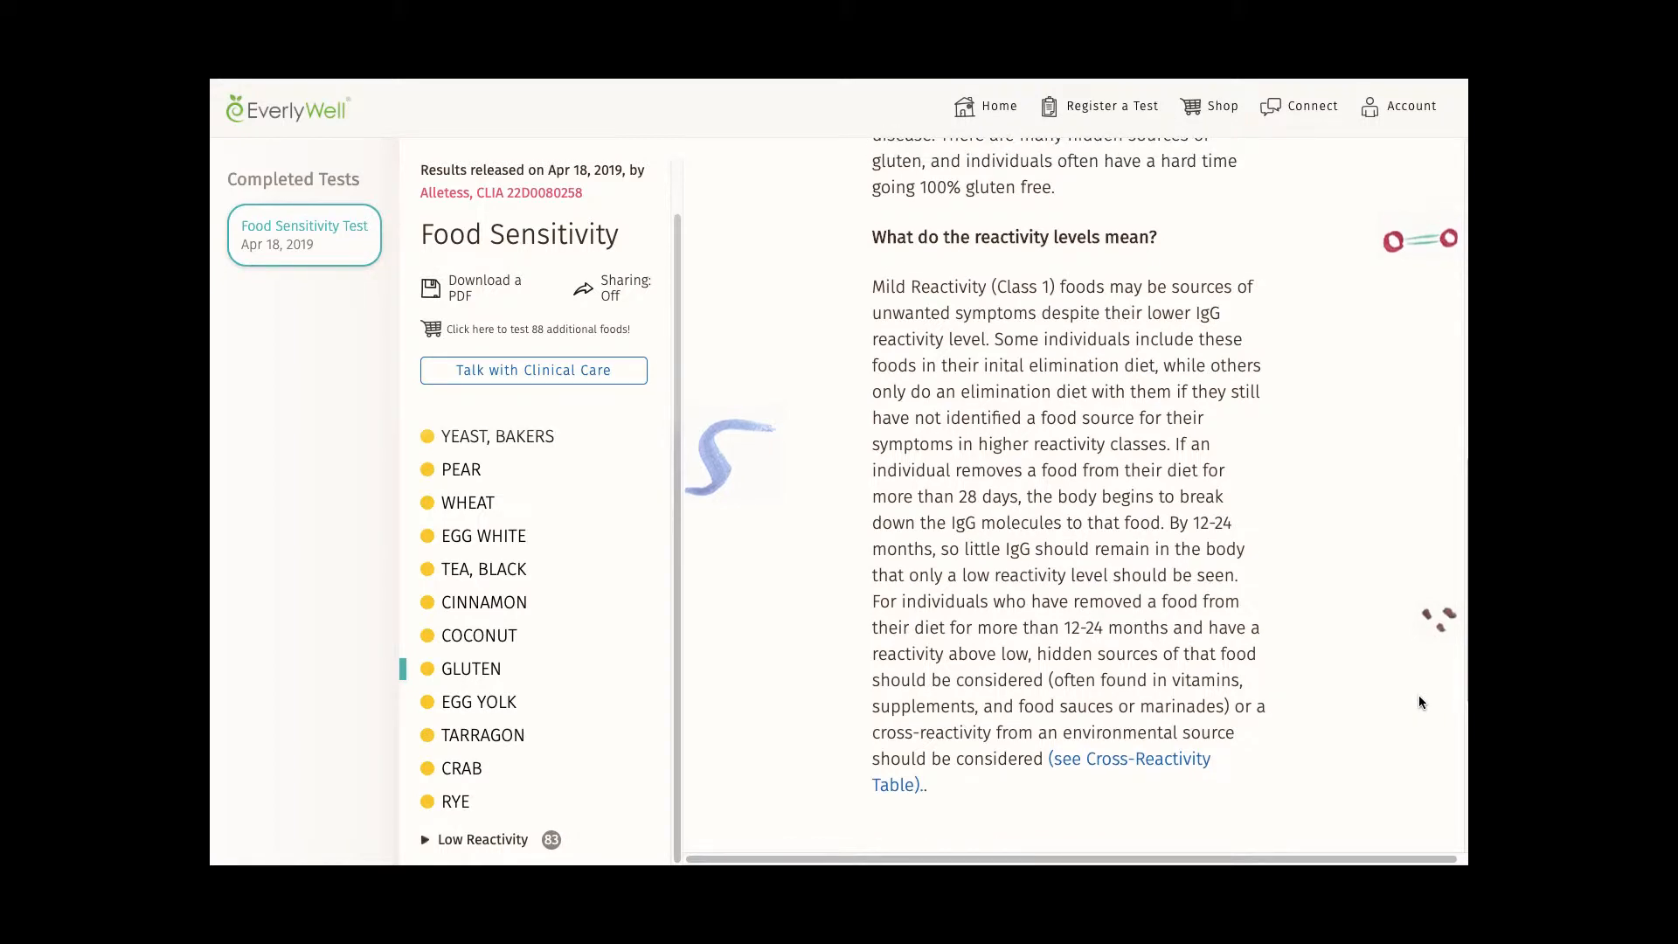
pyautogui.moveTo(883, 303)
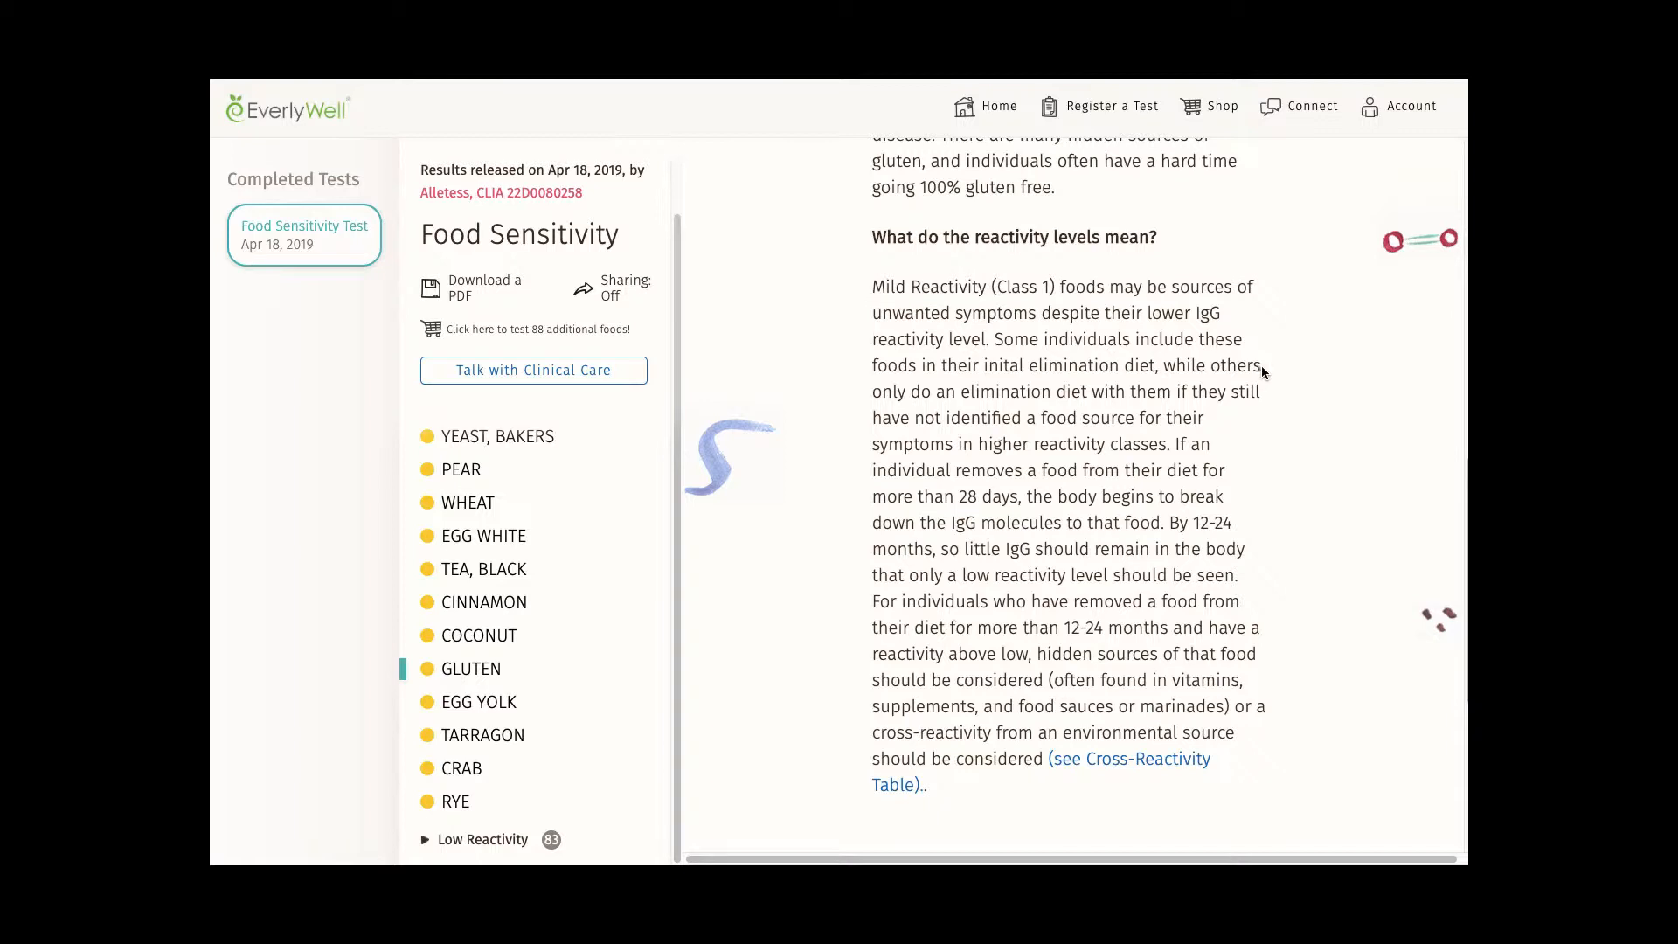
pyautogui.moveTo(1319, 418)
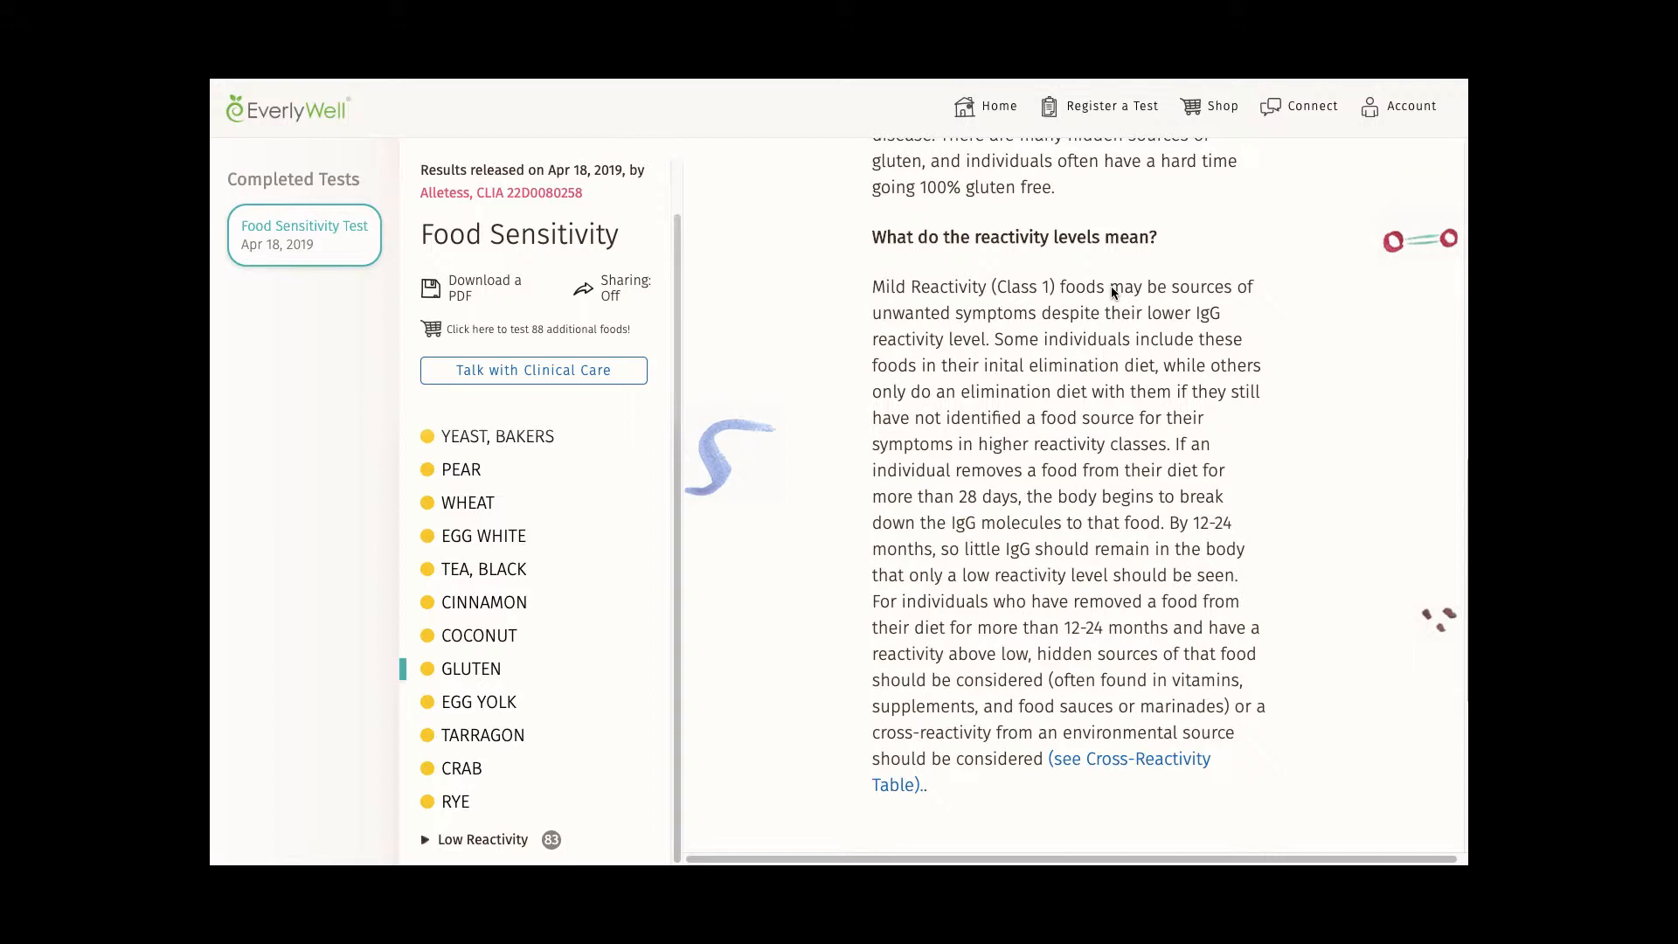
pyautogui.moveTo(1003, 358)
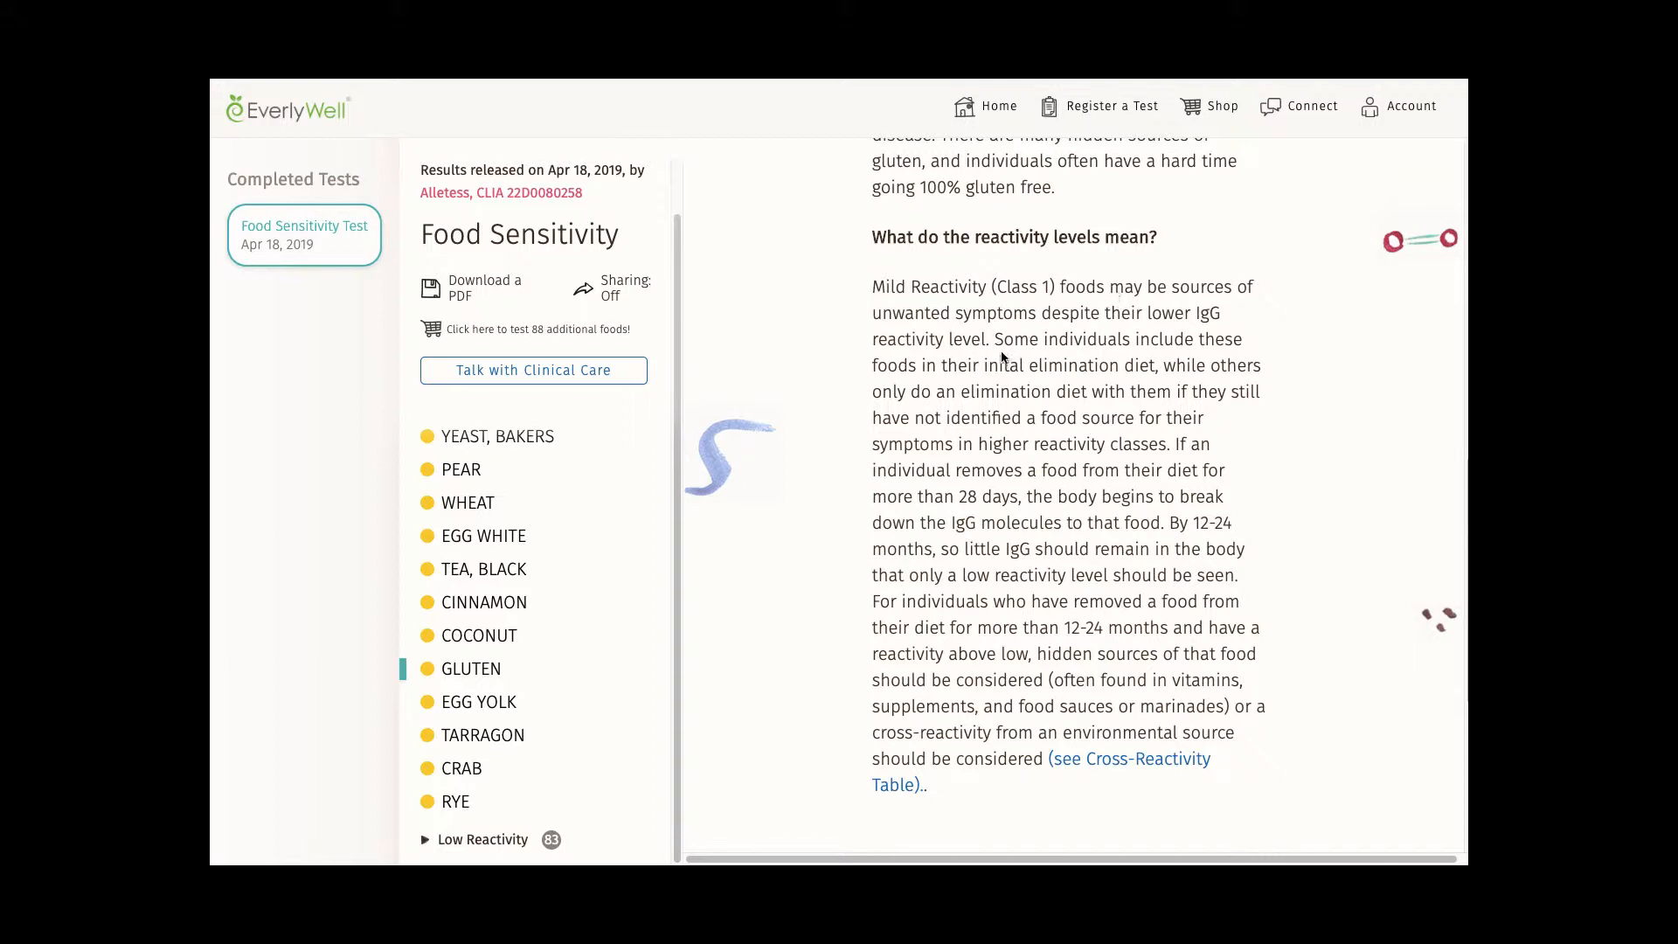
pyautogui.moveTo(1028, 483)
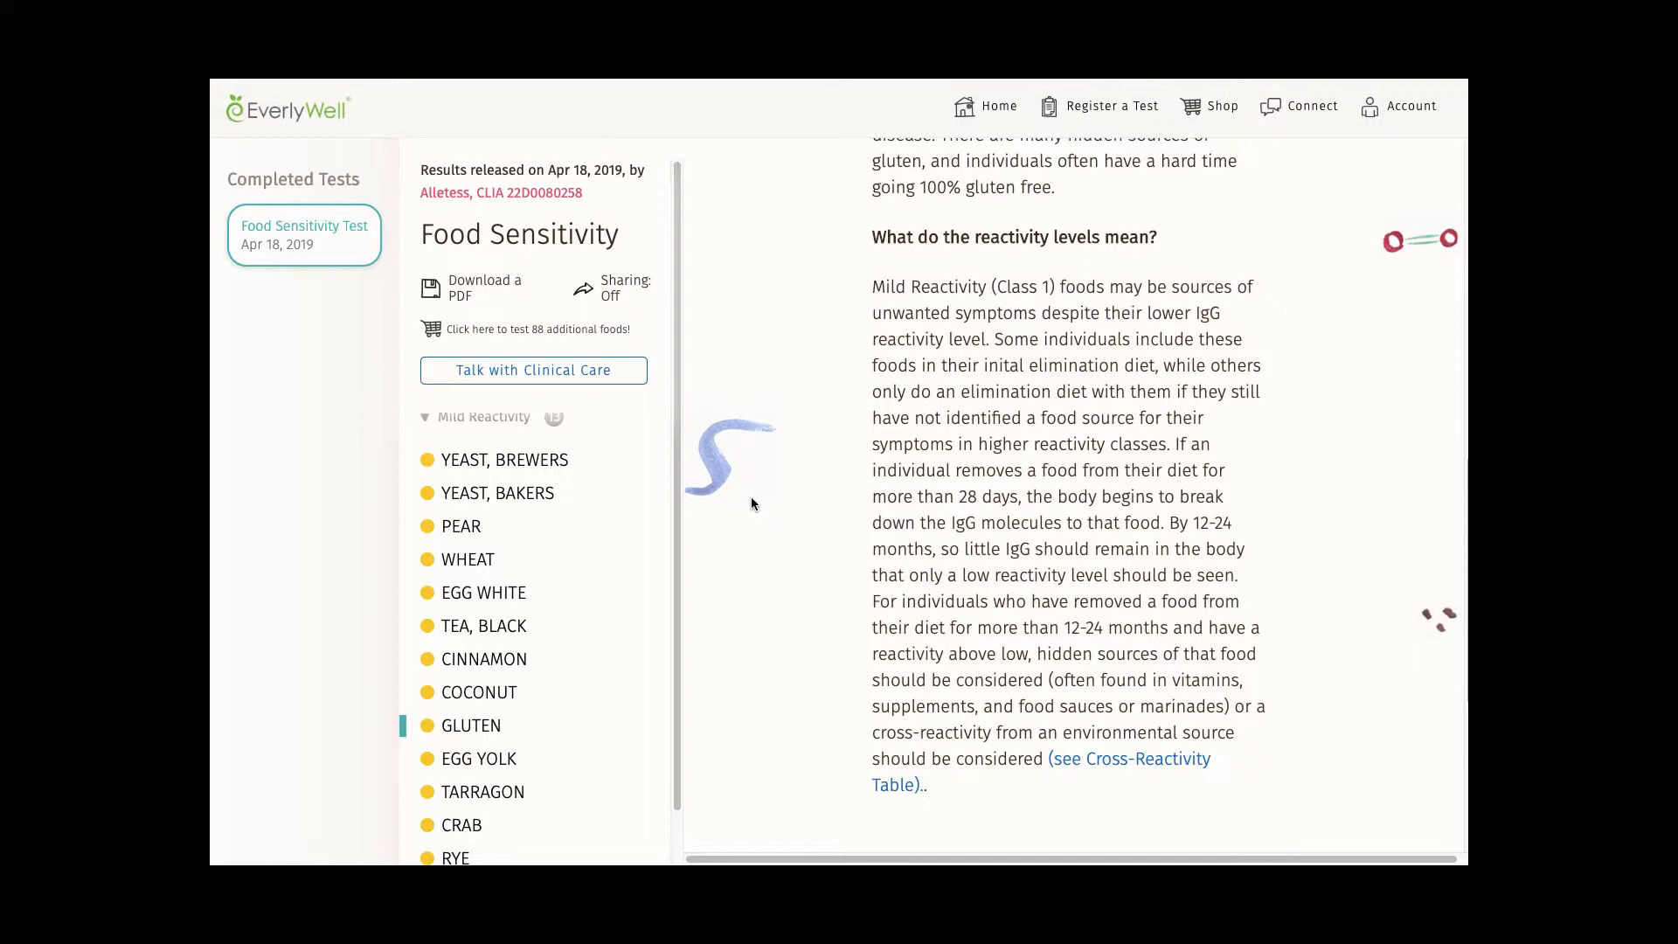
# Move from the Gluten result at 0.224 to the Wheat result, a 0.231 mild reactivity score.
pyautogui.scroll(-3)
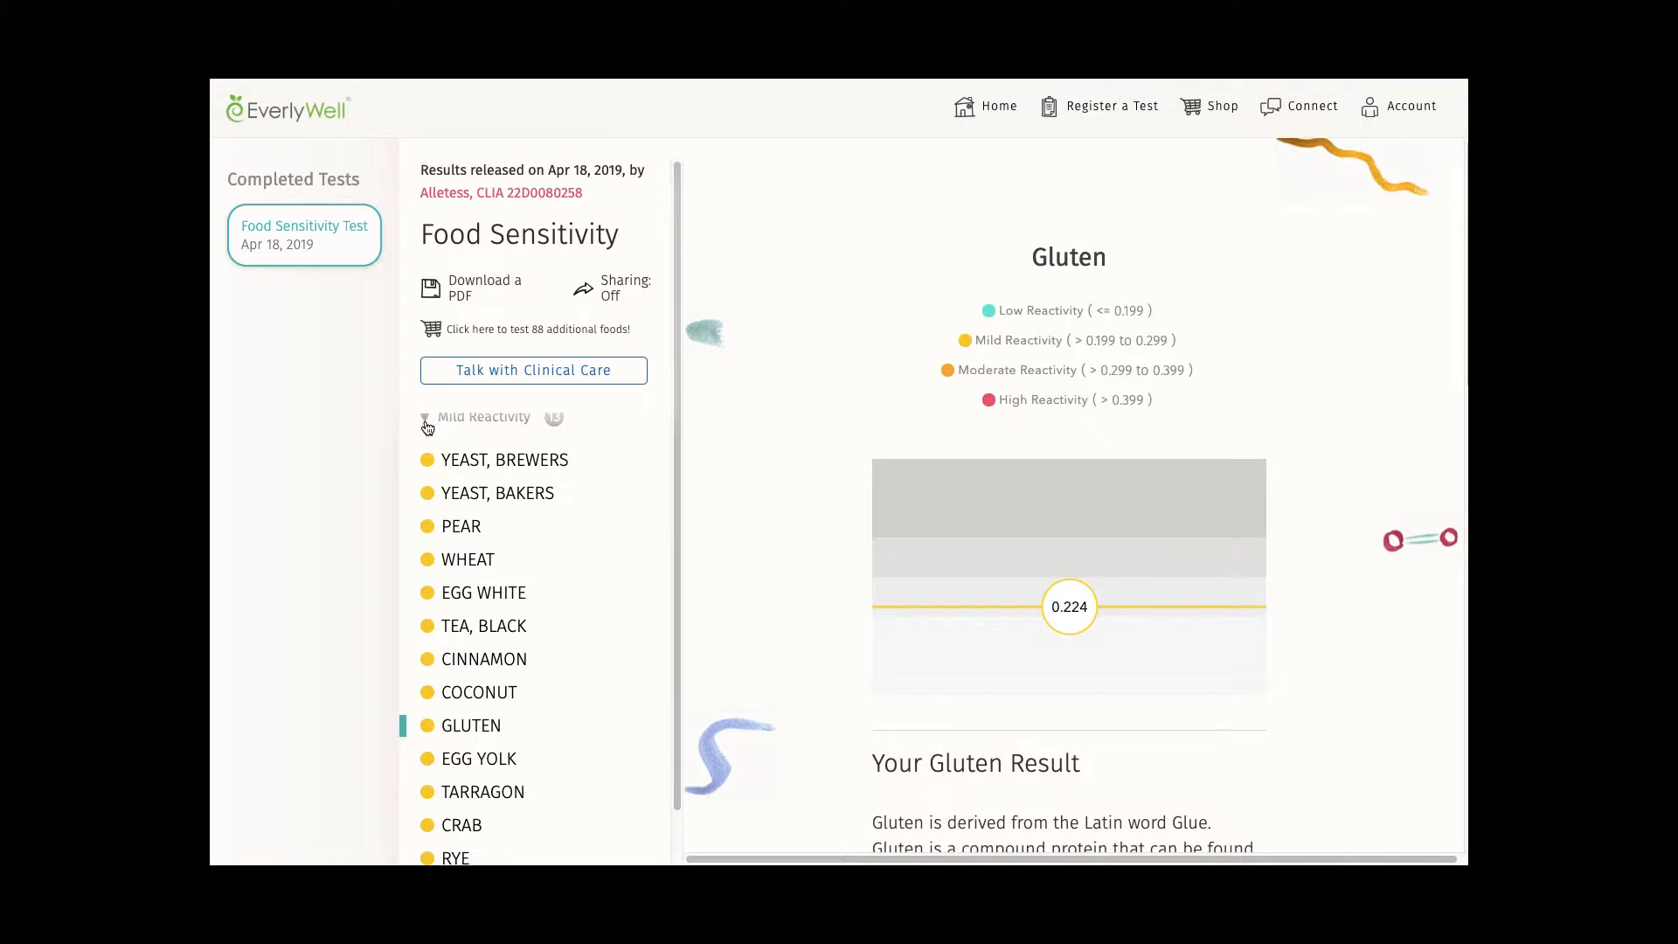
pyautogui.click(482, 416)
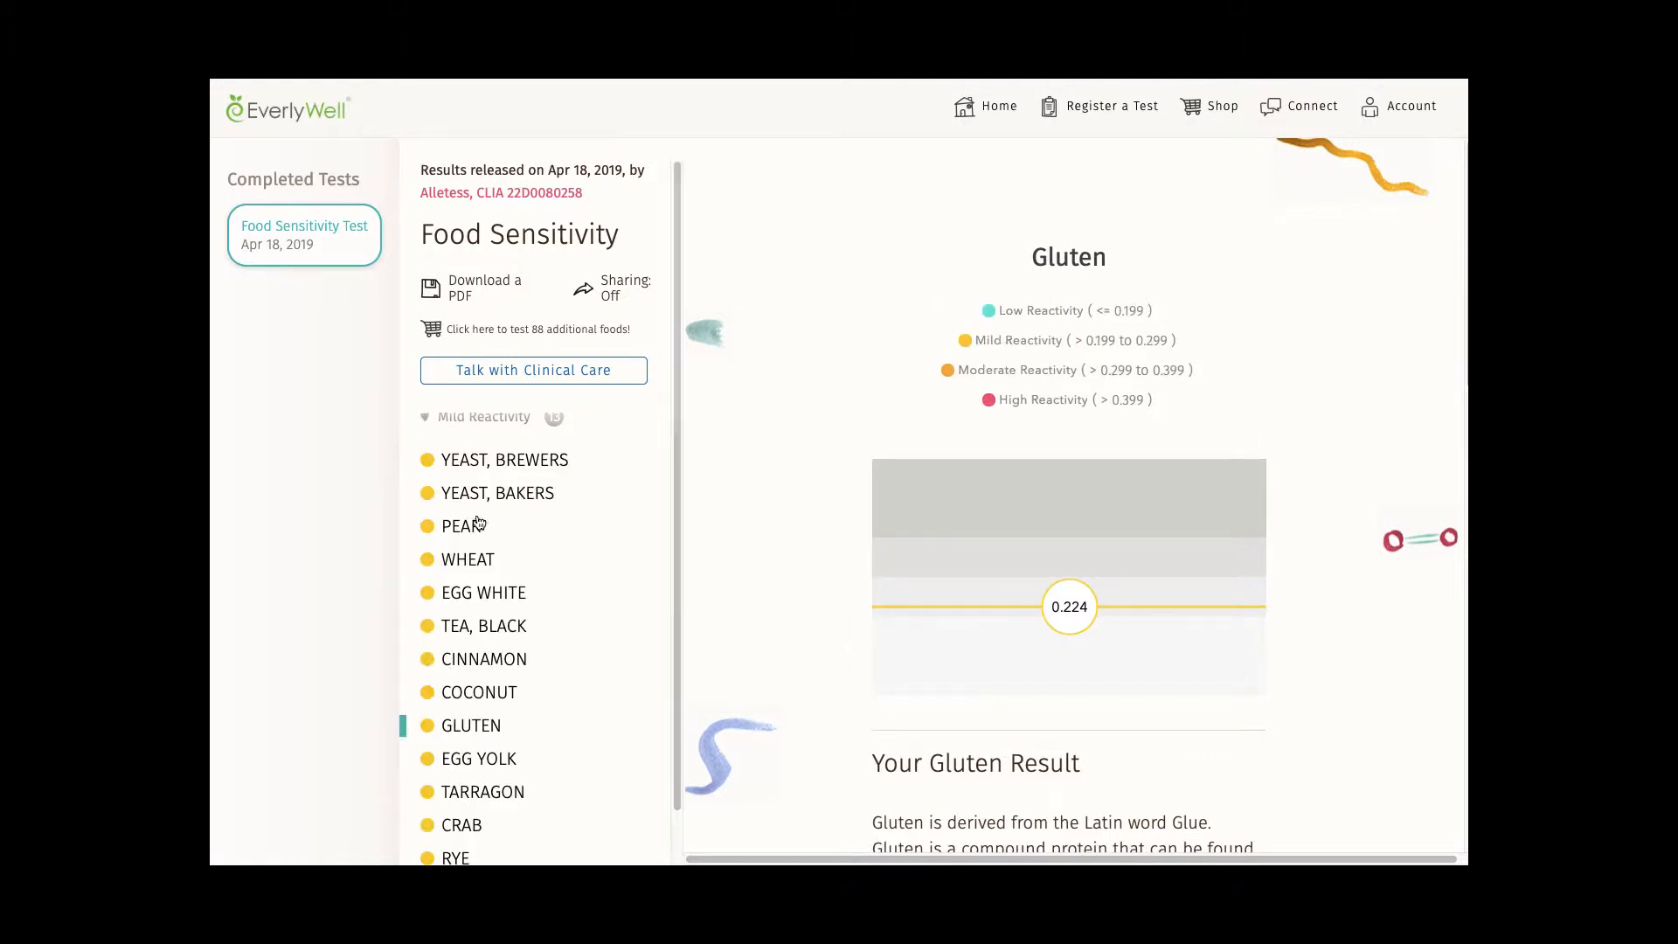
pyautogui.click(466, 559)
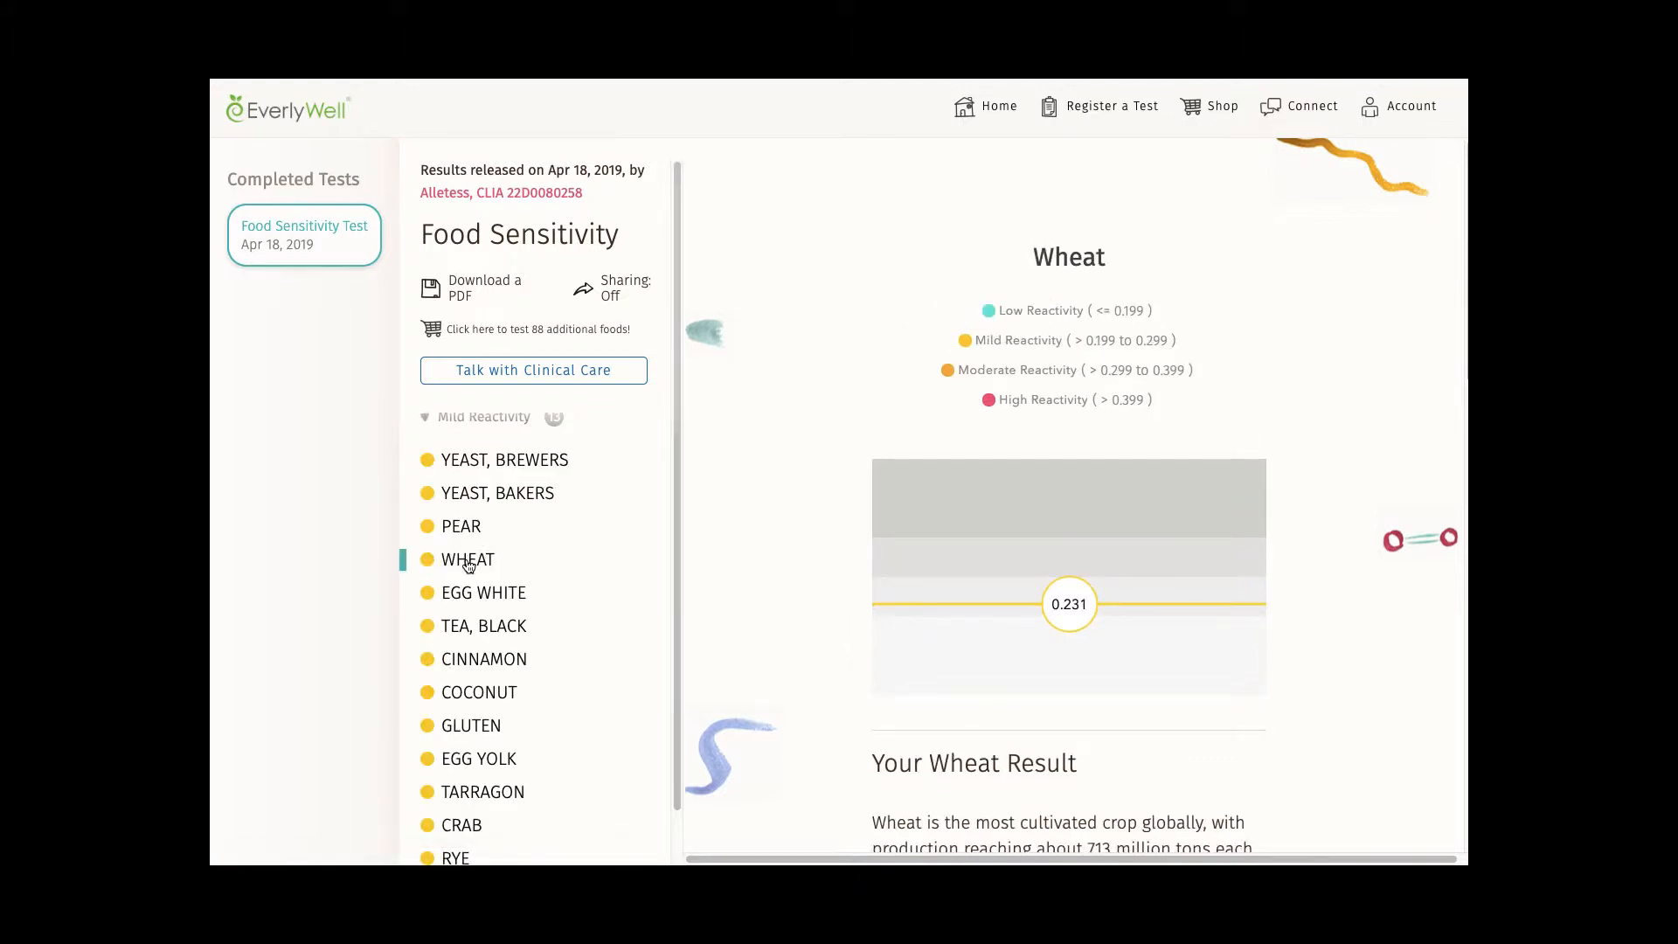
pyautogui.moveTo(729, 558)
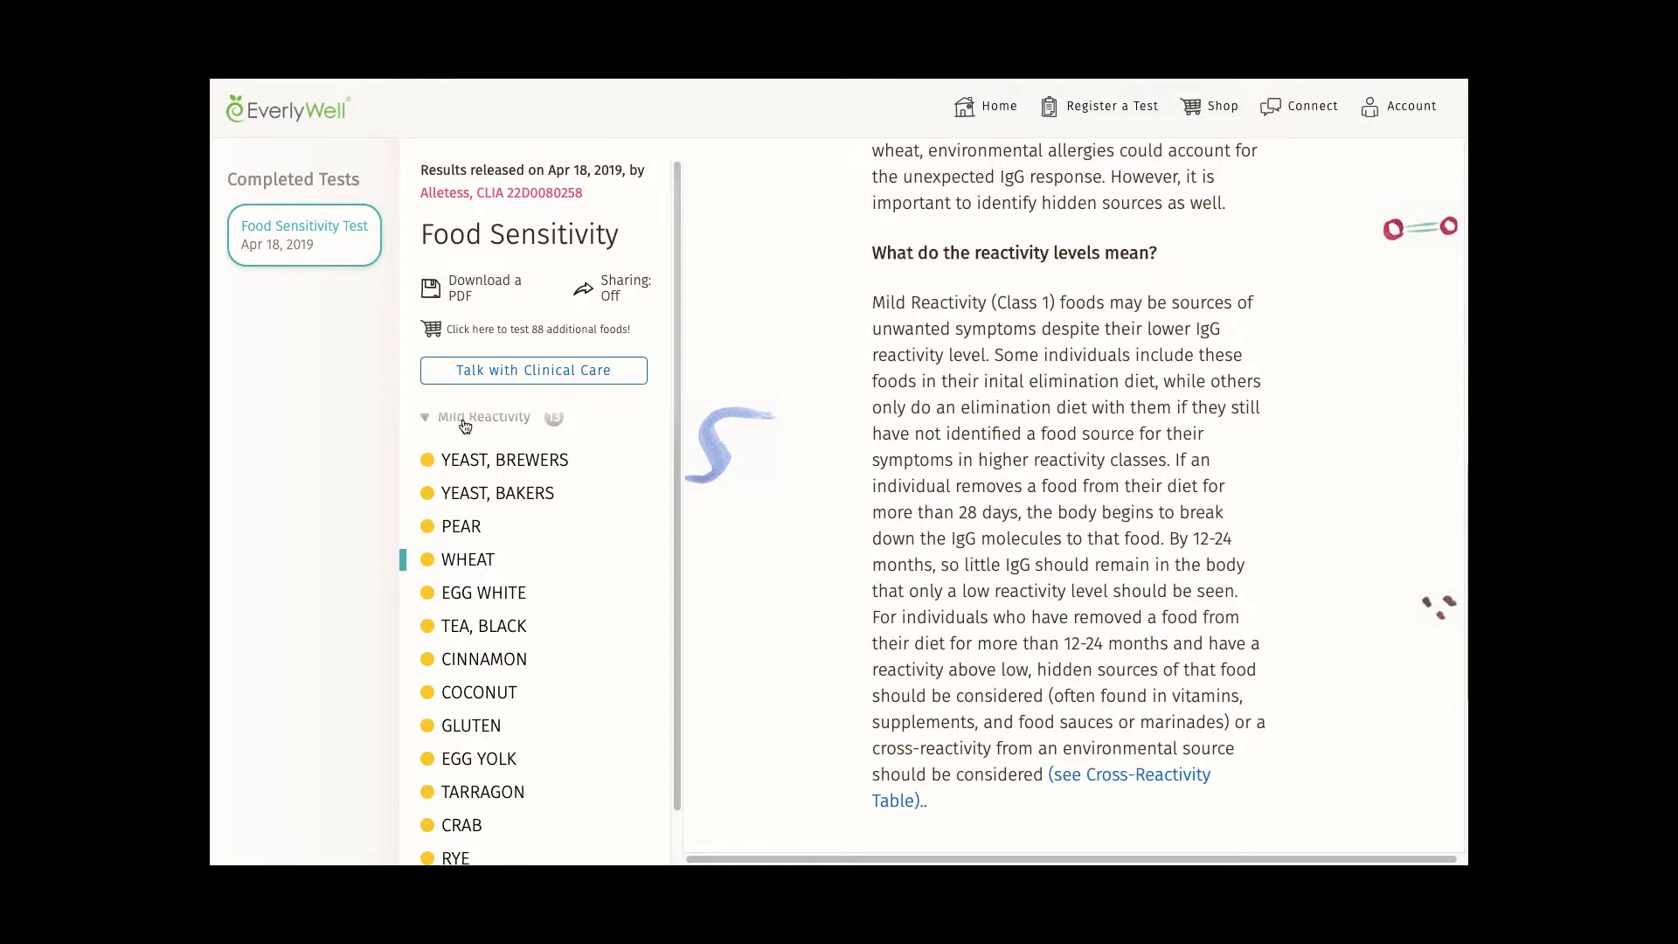
pyautogui.moveTo(514, 423)
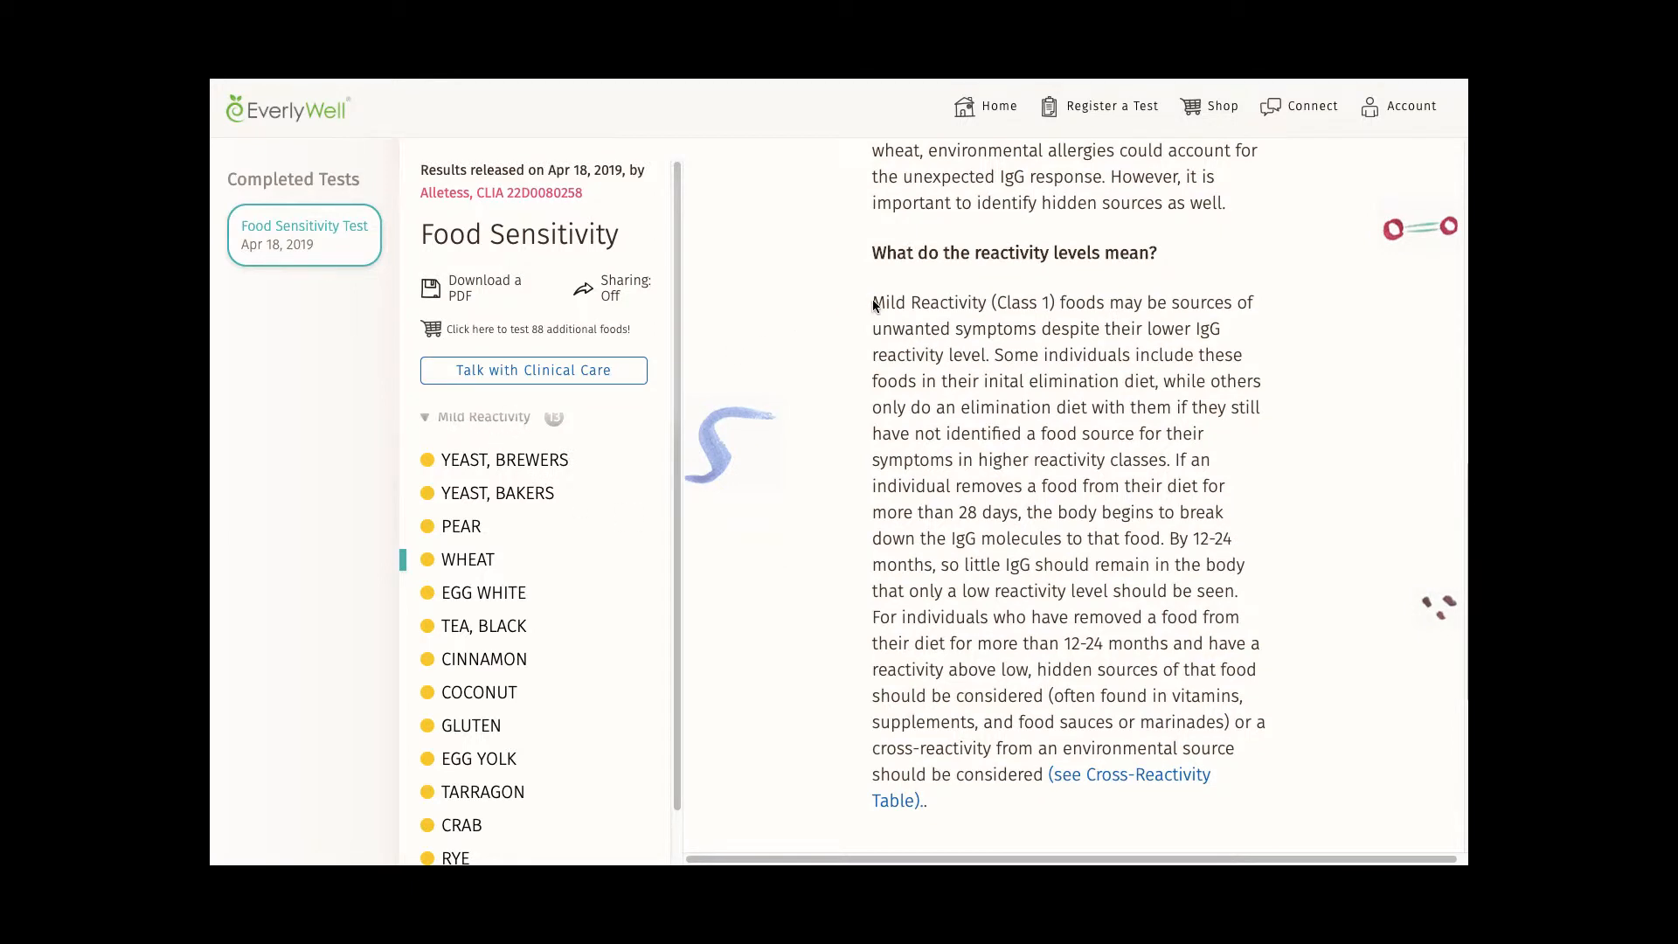
pyautogui.moveTo(872, 302); pyautogui.dragTo(993, 355)
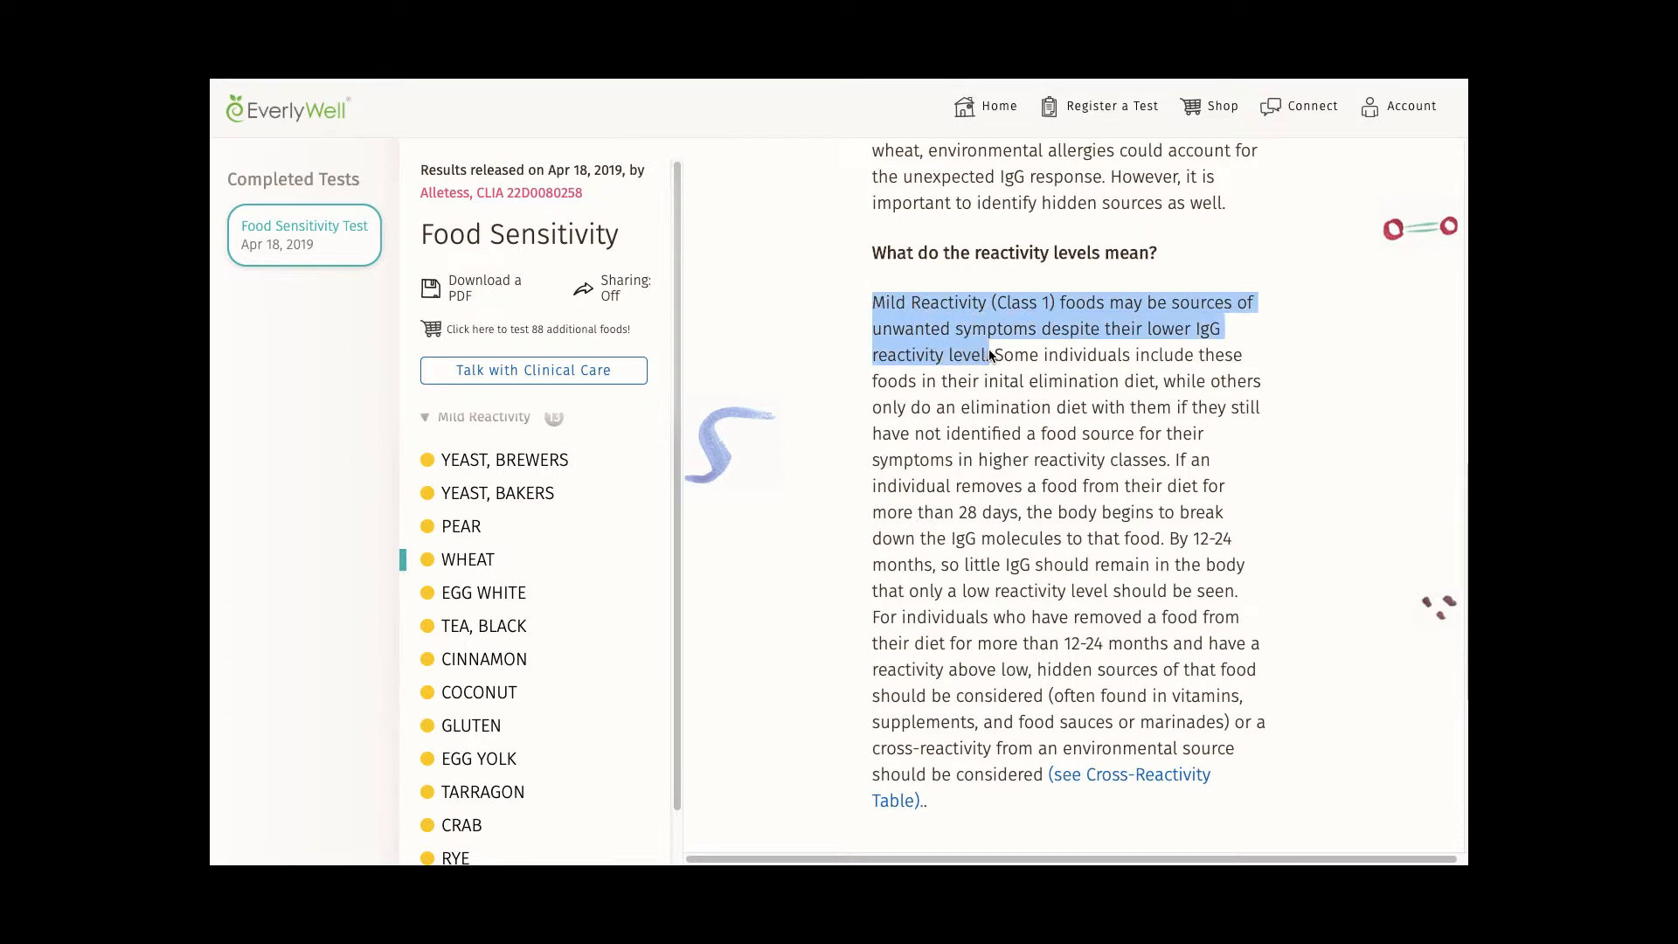
pyautogui.click(517, 514)
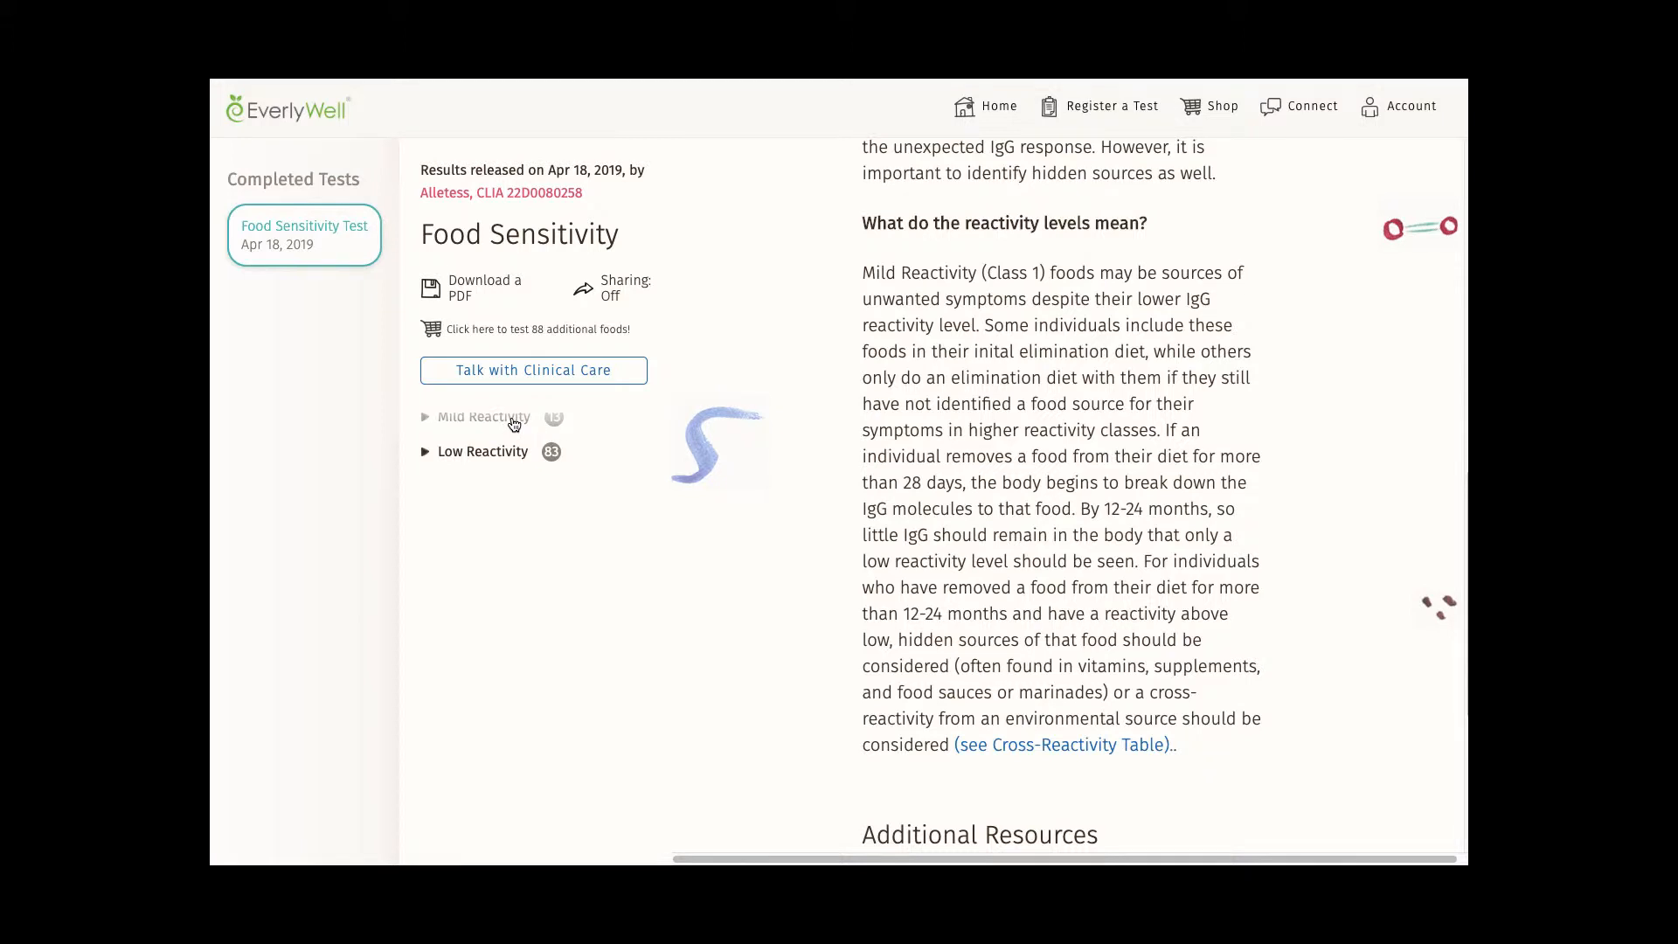
pyautogui.click(482, 418)
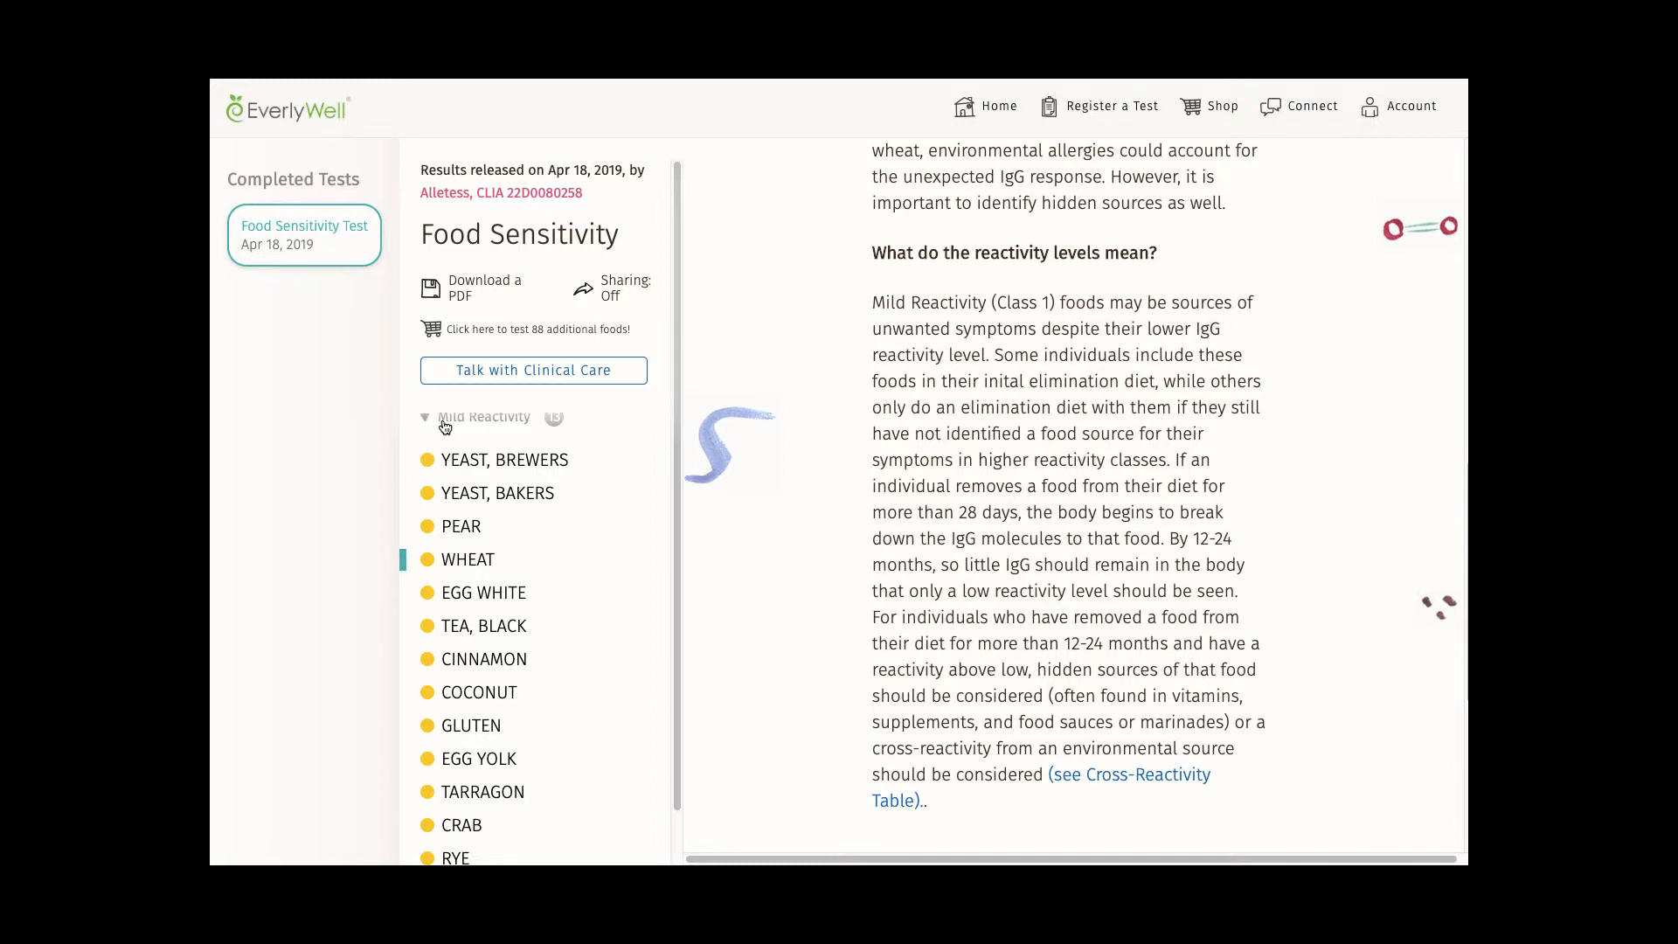
pyautogui.click(483, 416)
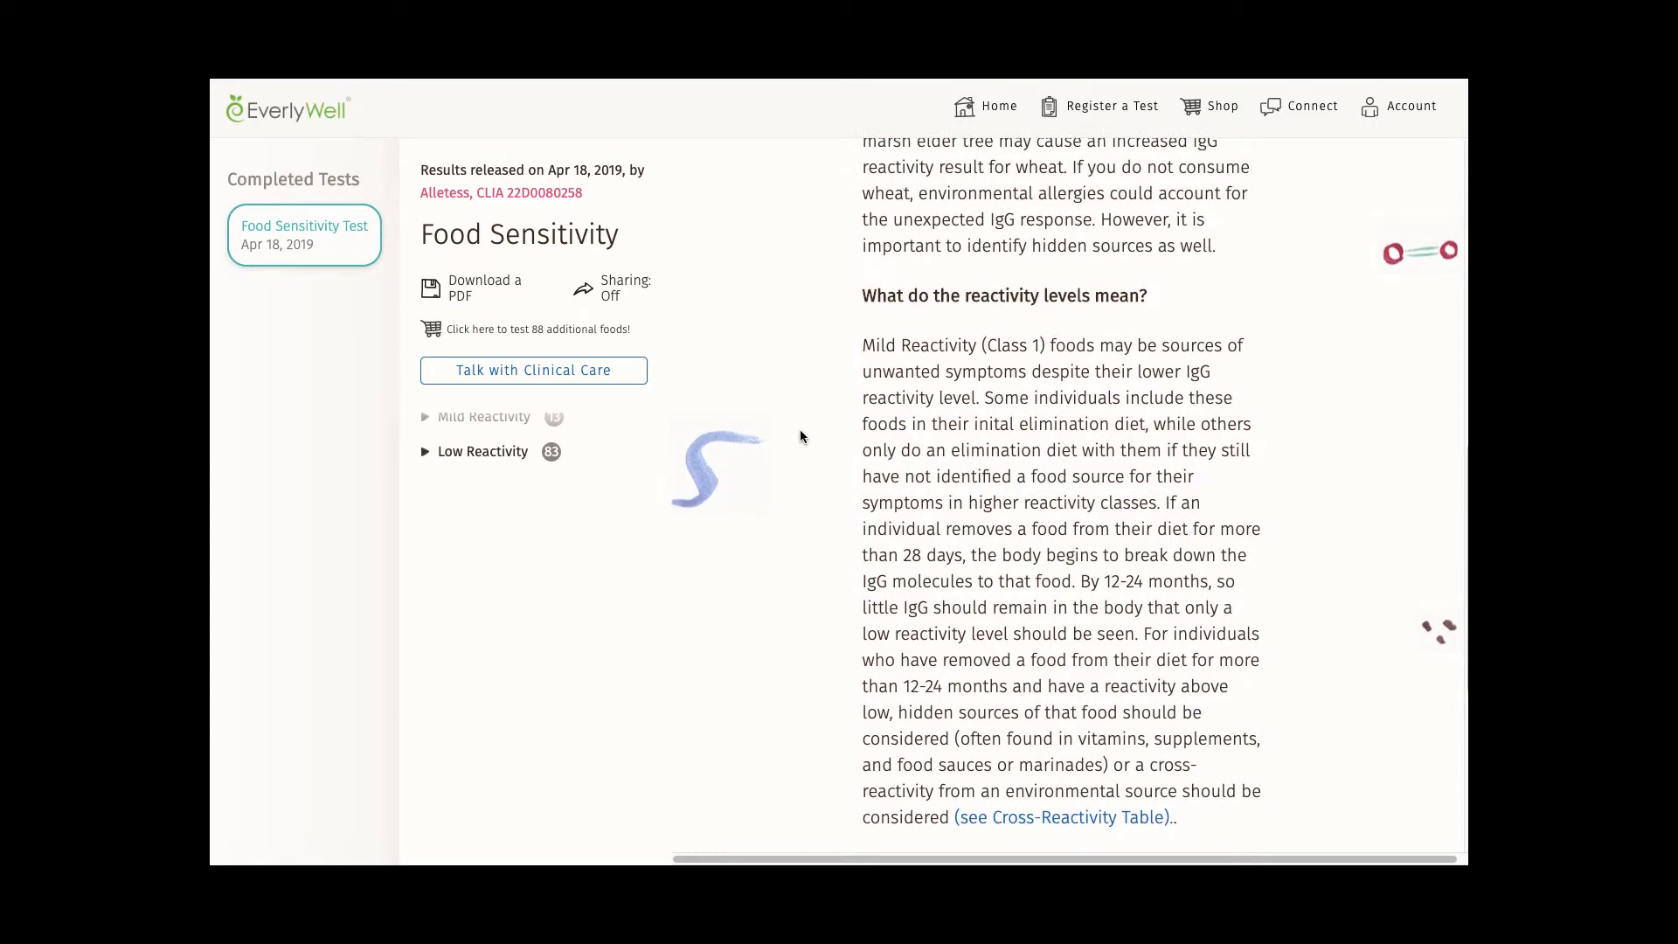
pyautogui.moveTo(633, 430)
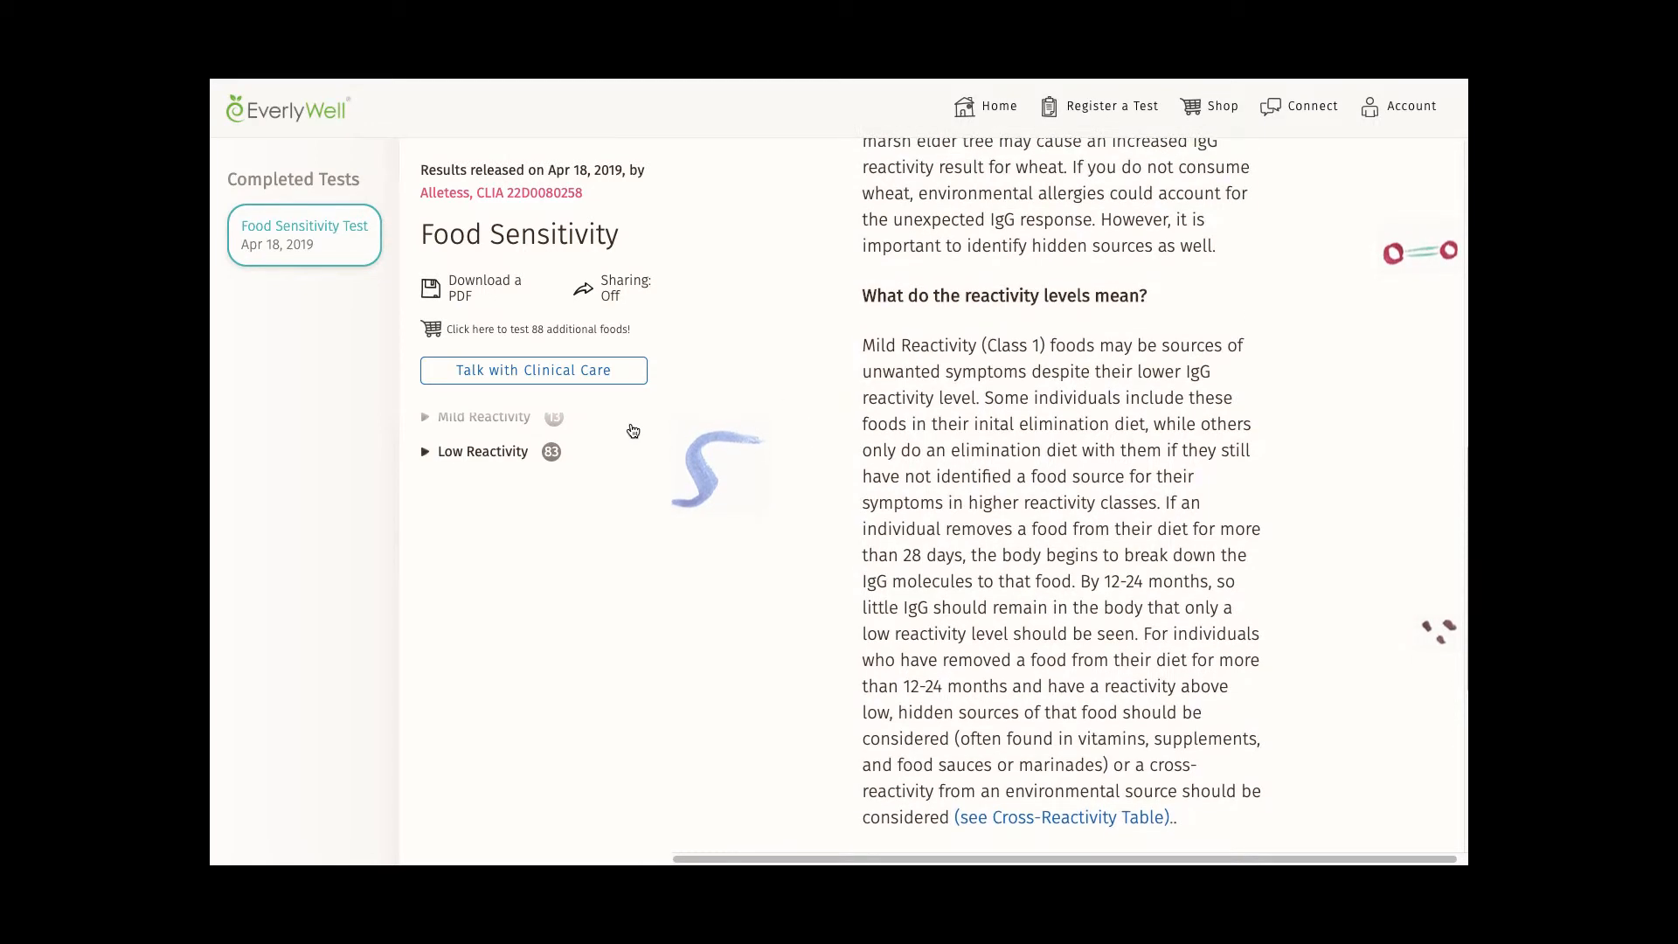
pyautogui.click(482, 417)
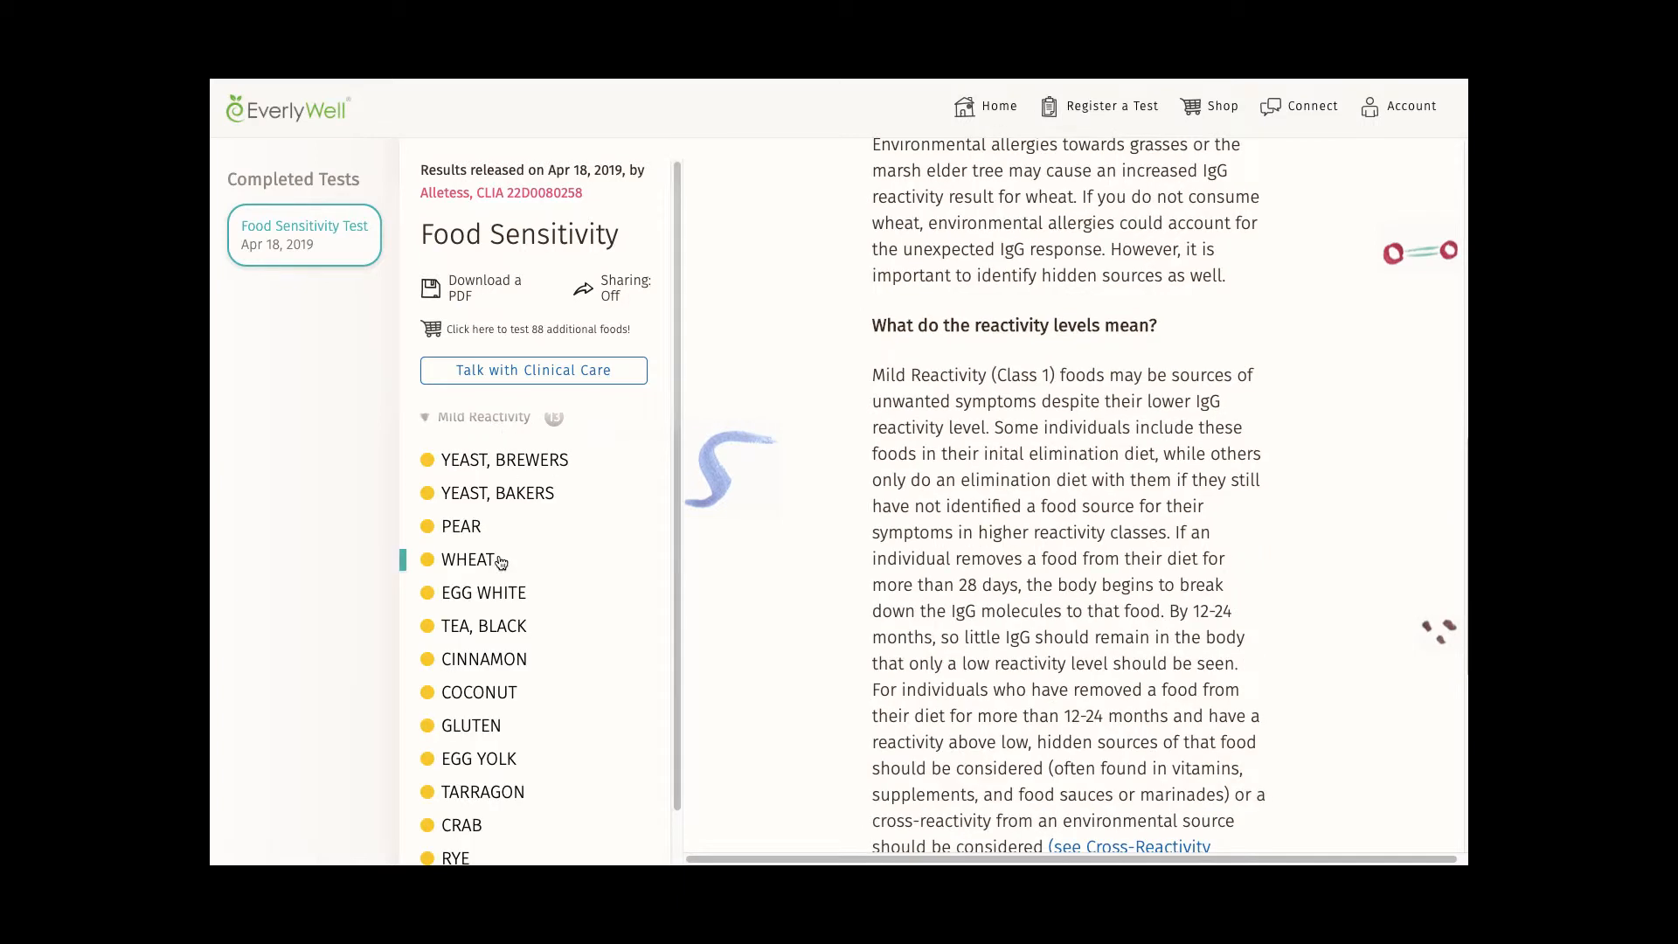
pyautogui.scroll(-3)
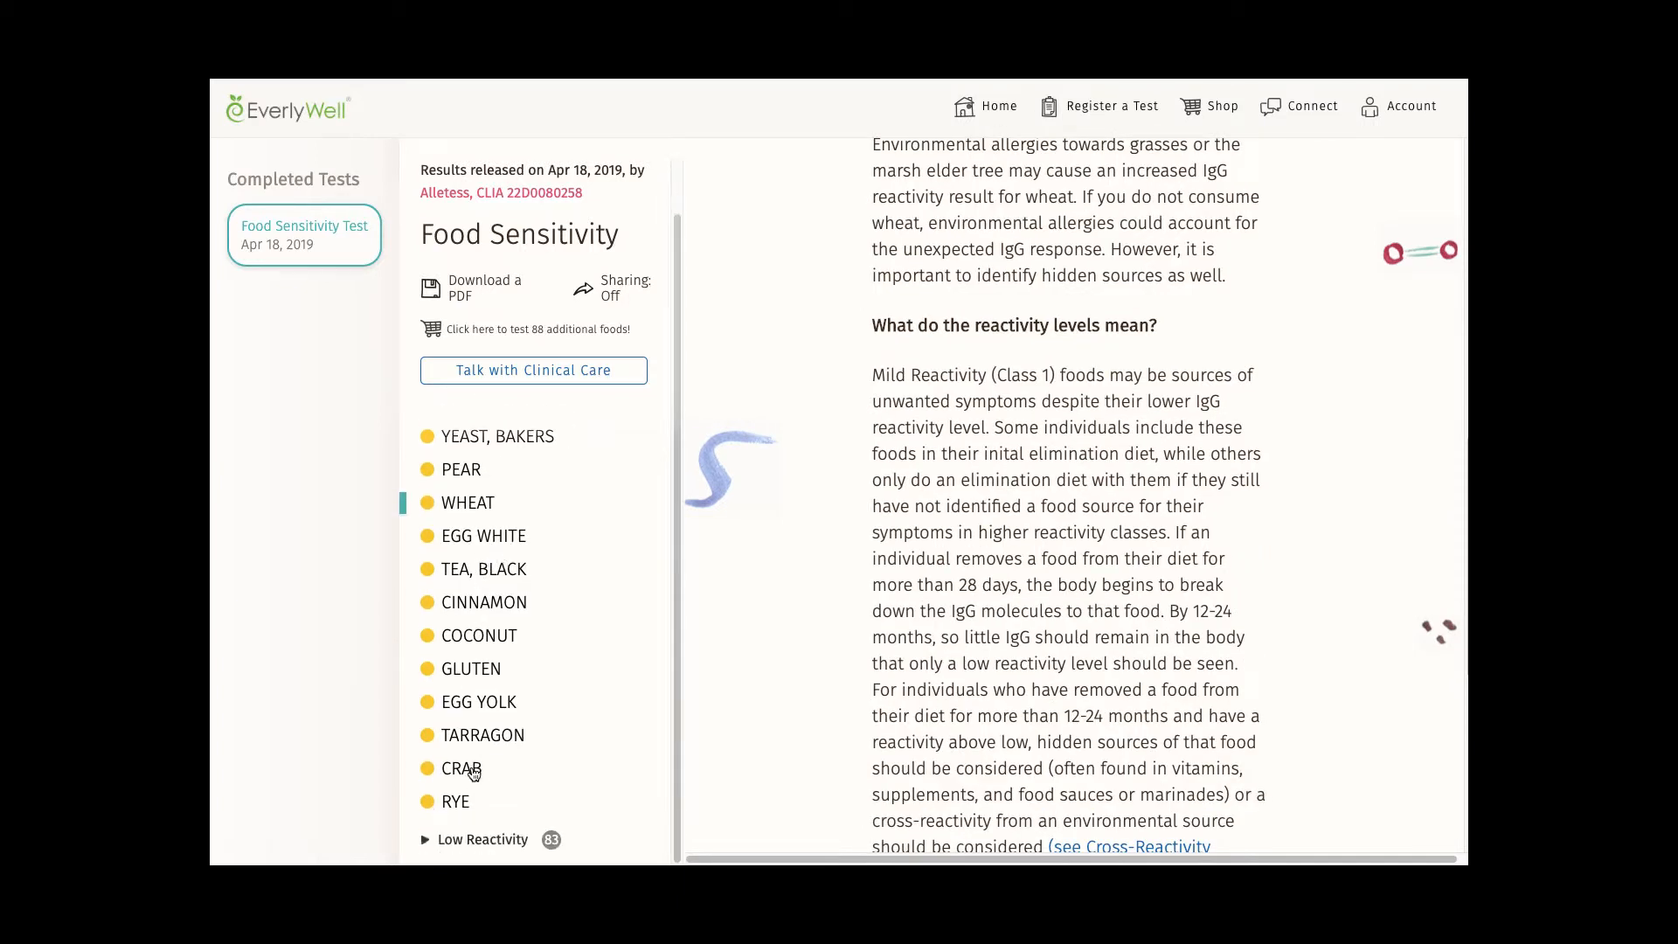
pyautogui.moveTo(479, 668)
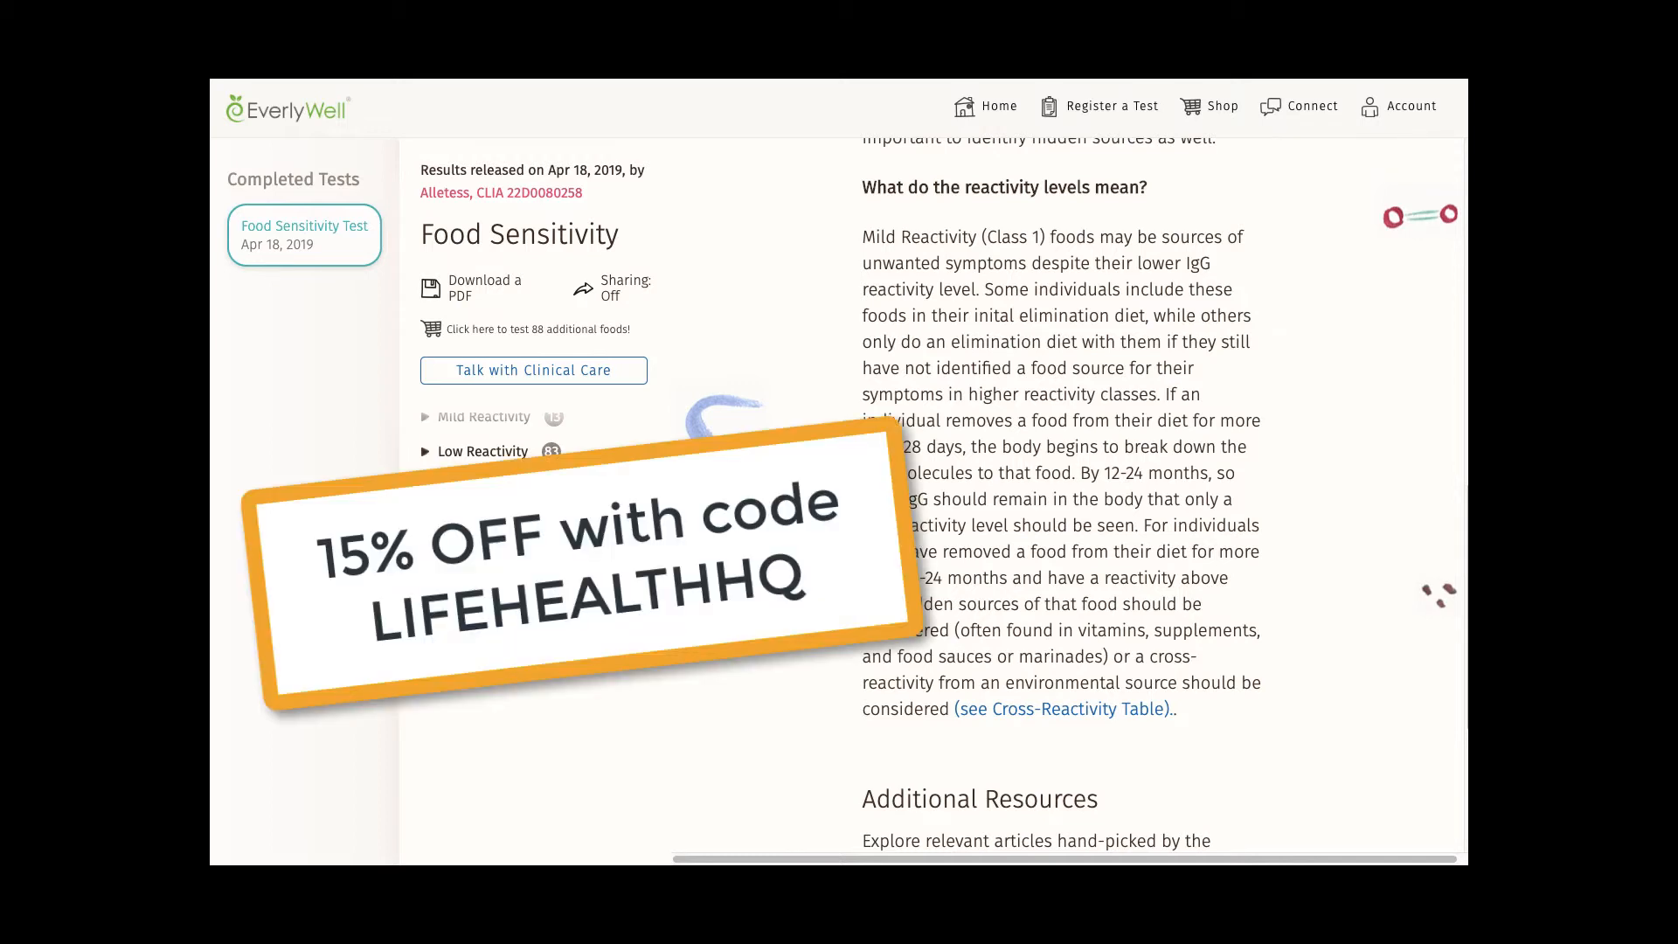
# Switch to the Facebook tab with the EverlyWell Community group page.
pyautogui.click(1271, 120)
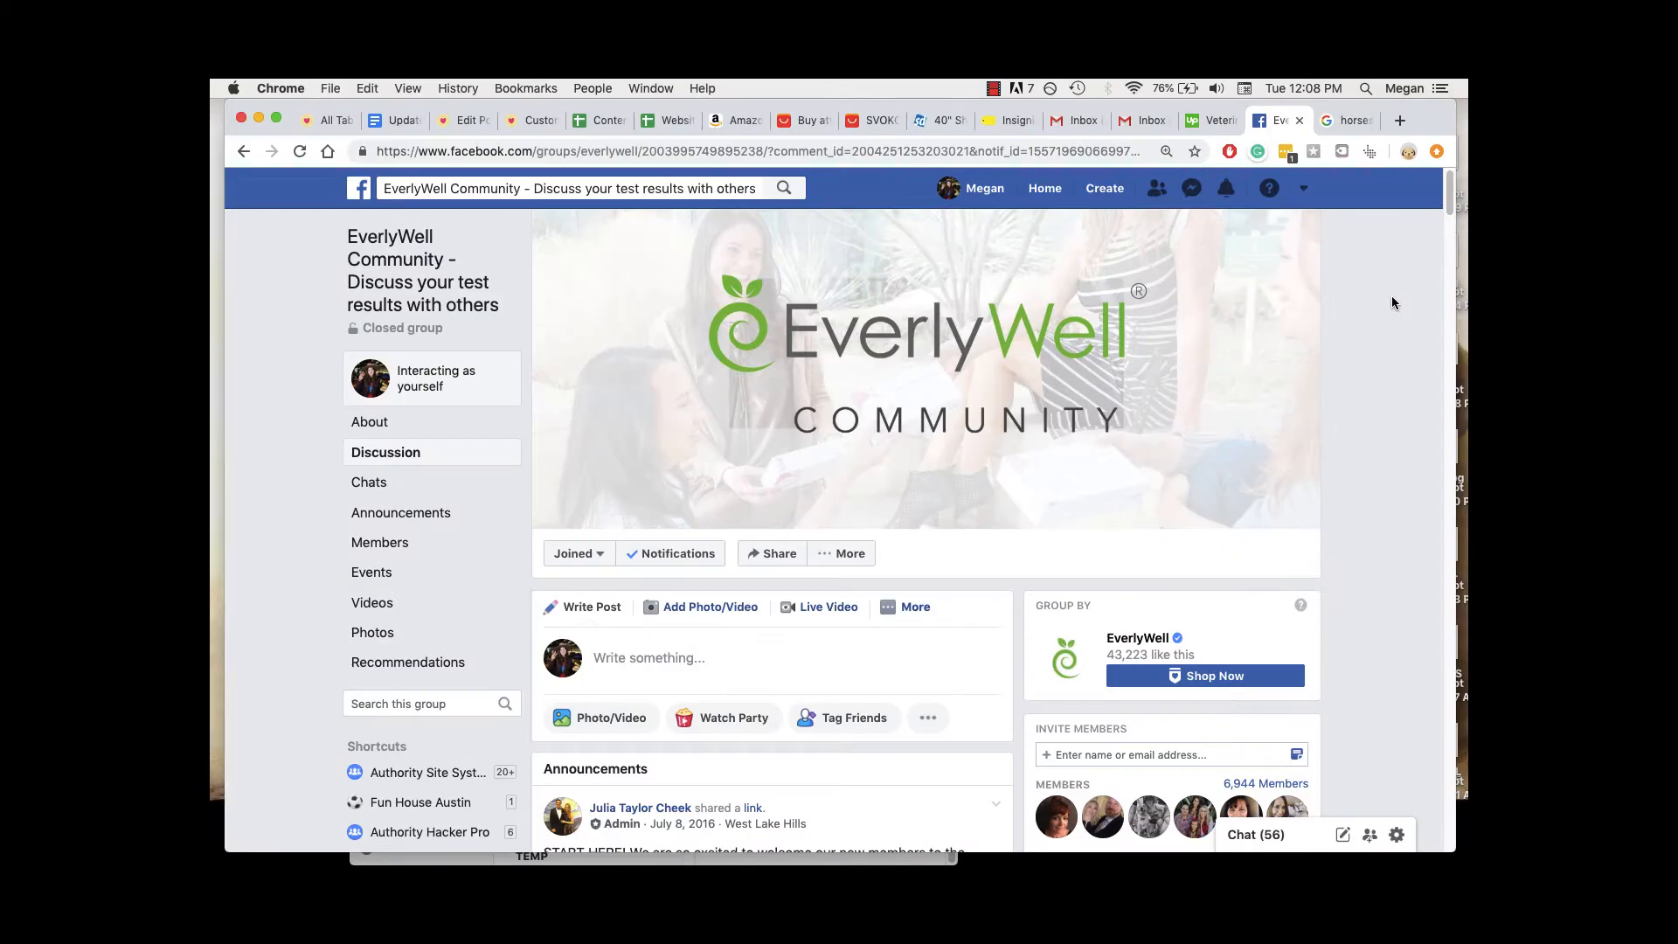
# Scroll past the group announcements to a member's shared results post and its replies.
pyautogui.scroll(-3)
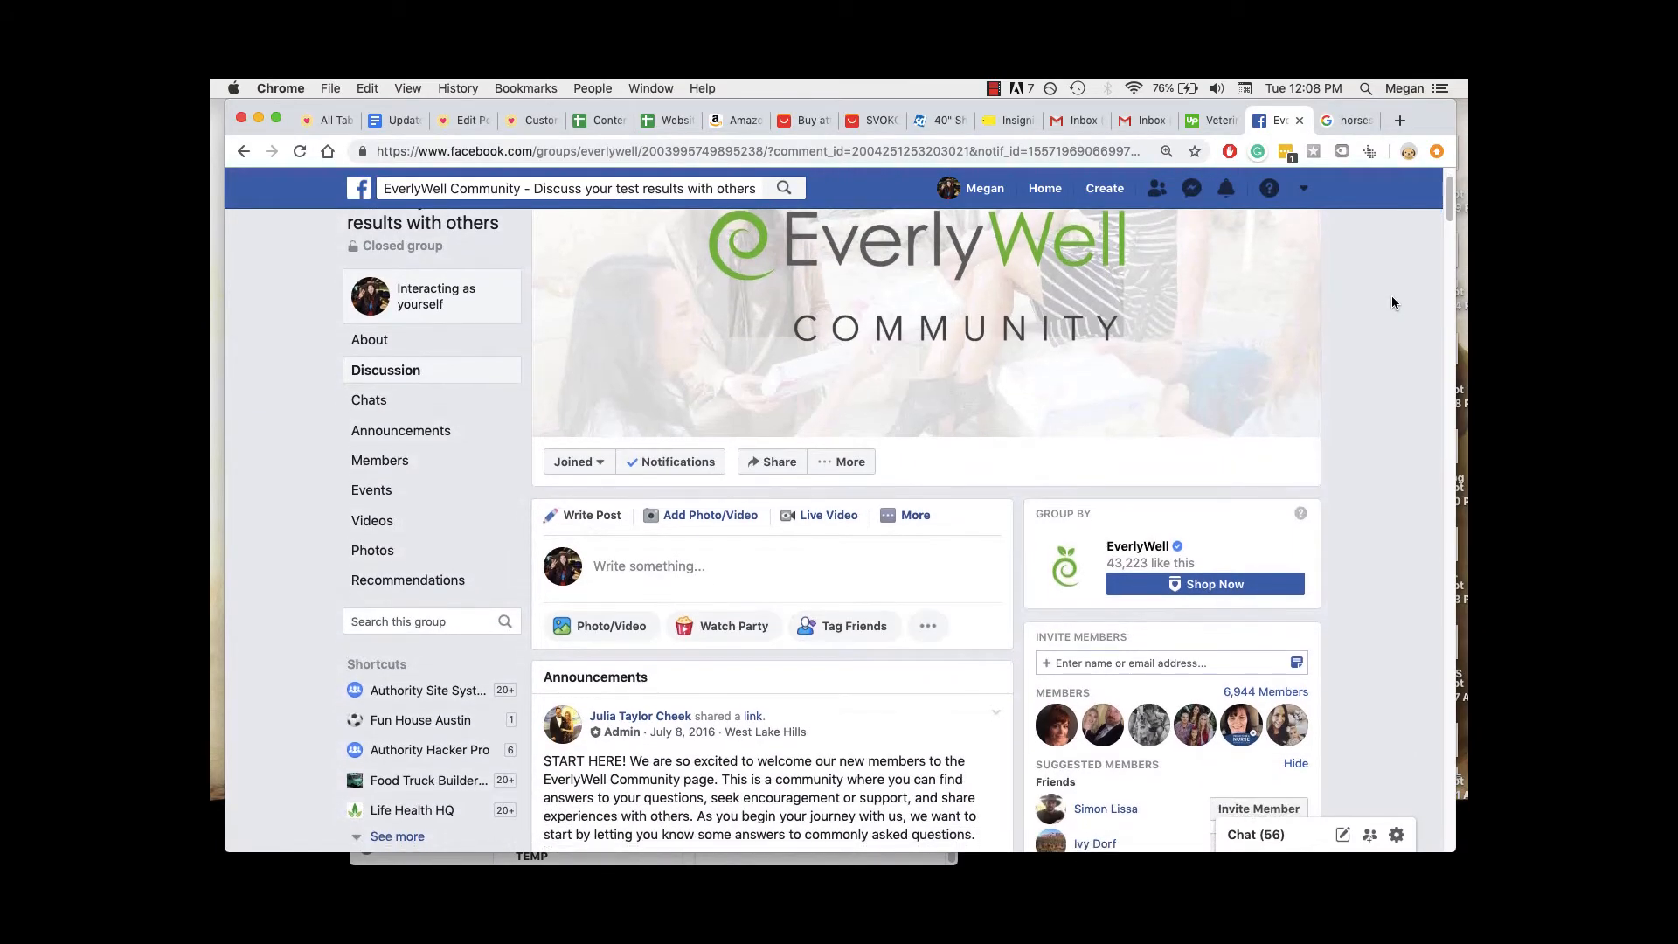
pyautogui.scroll(-3)
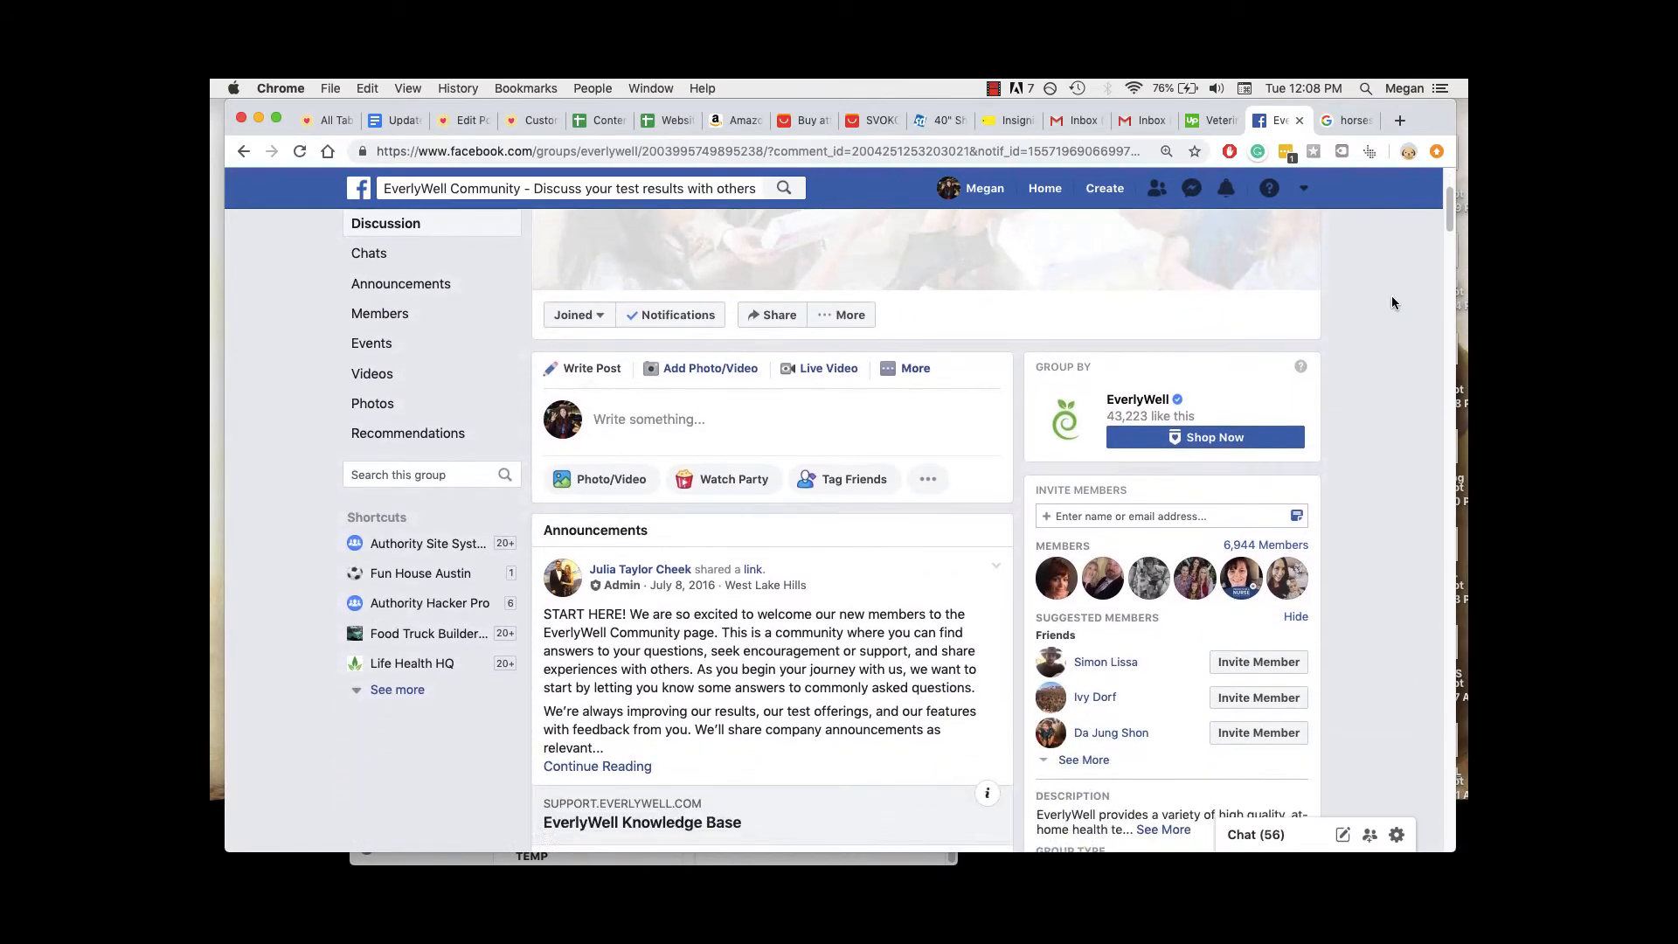
pyautogui.scroll(-3)
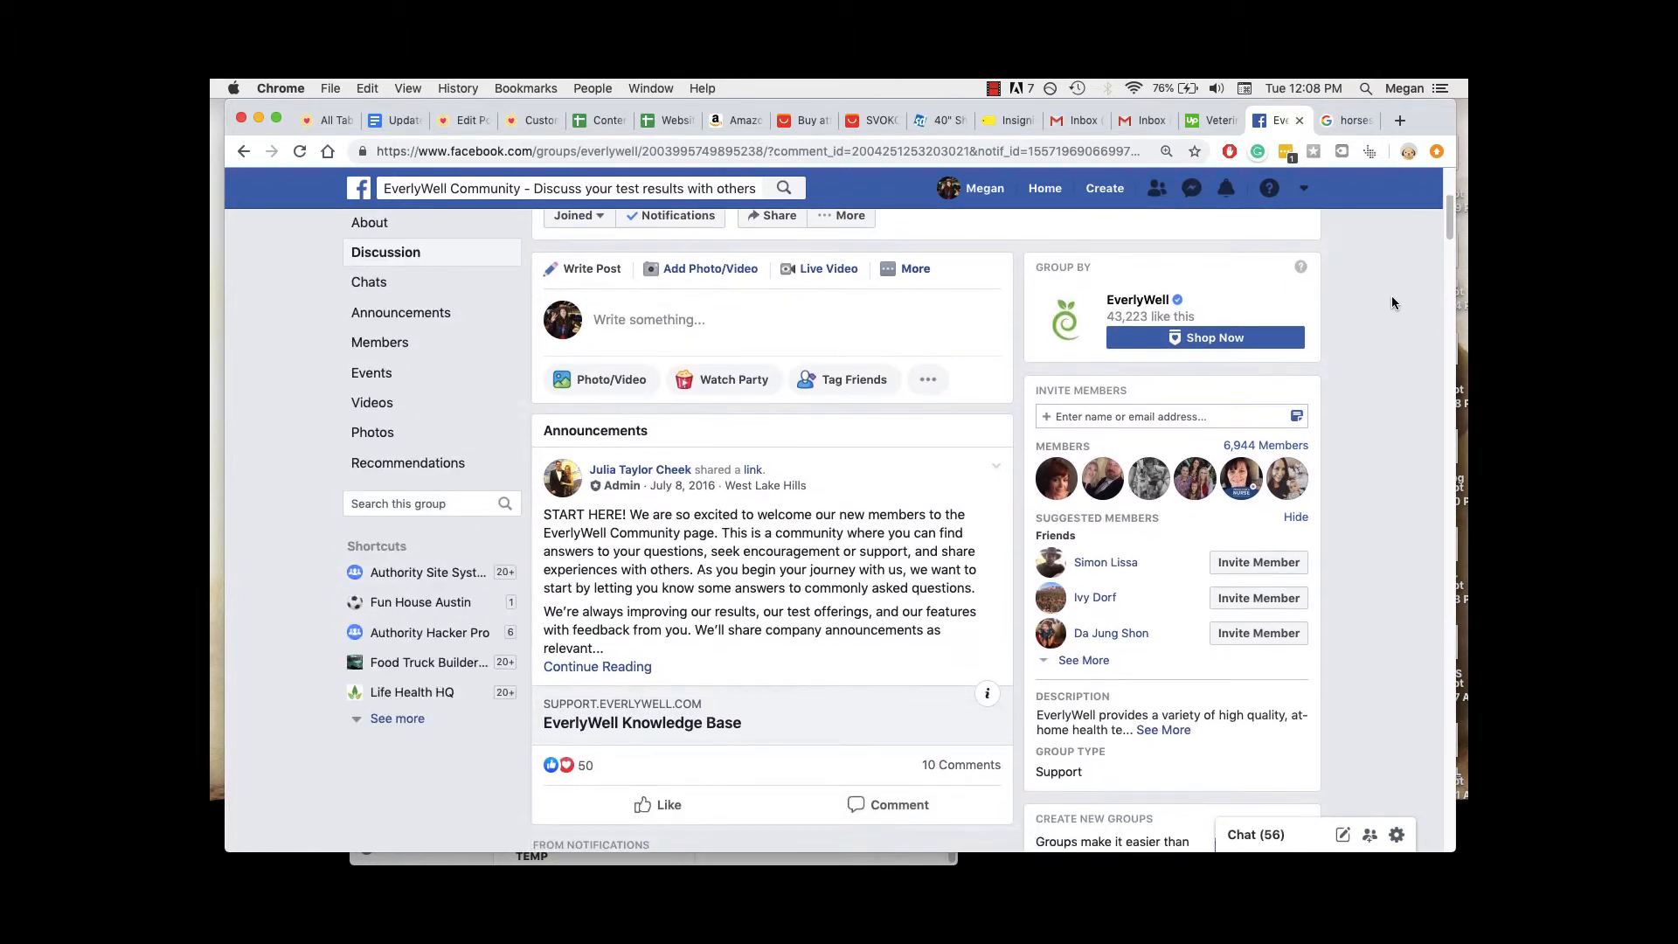
pyautogui.scroll(-3)
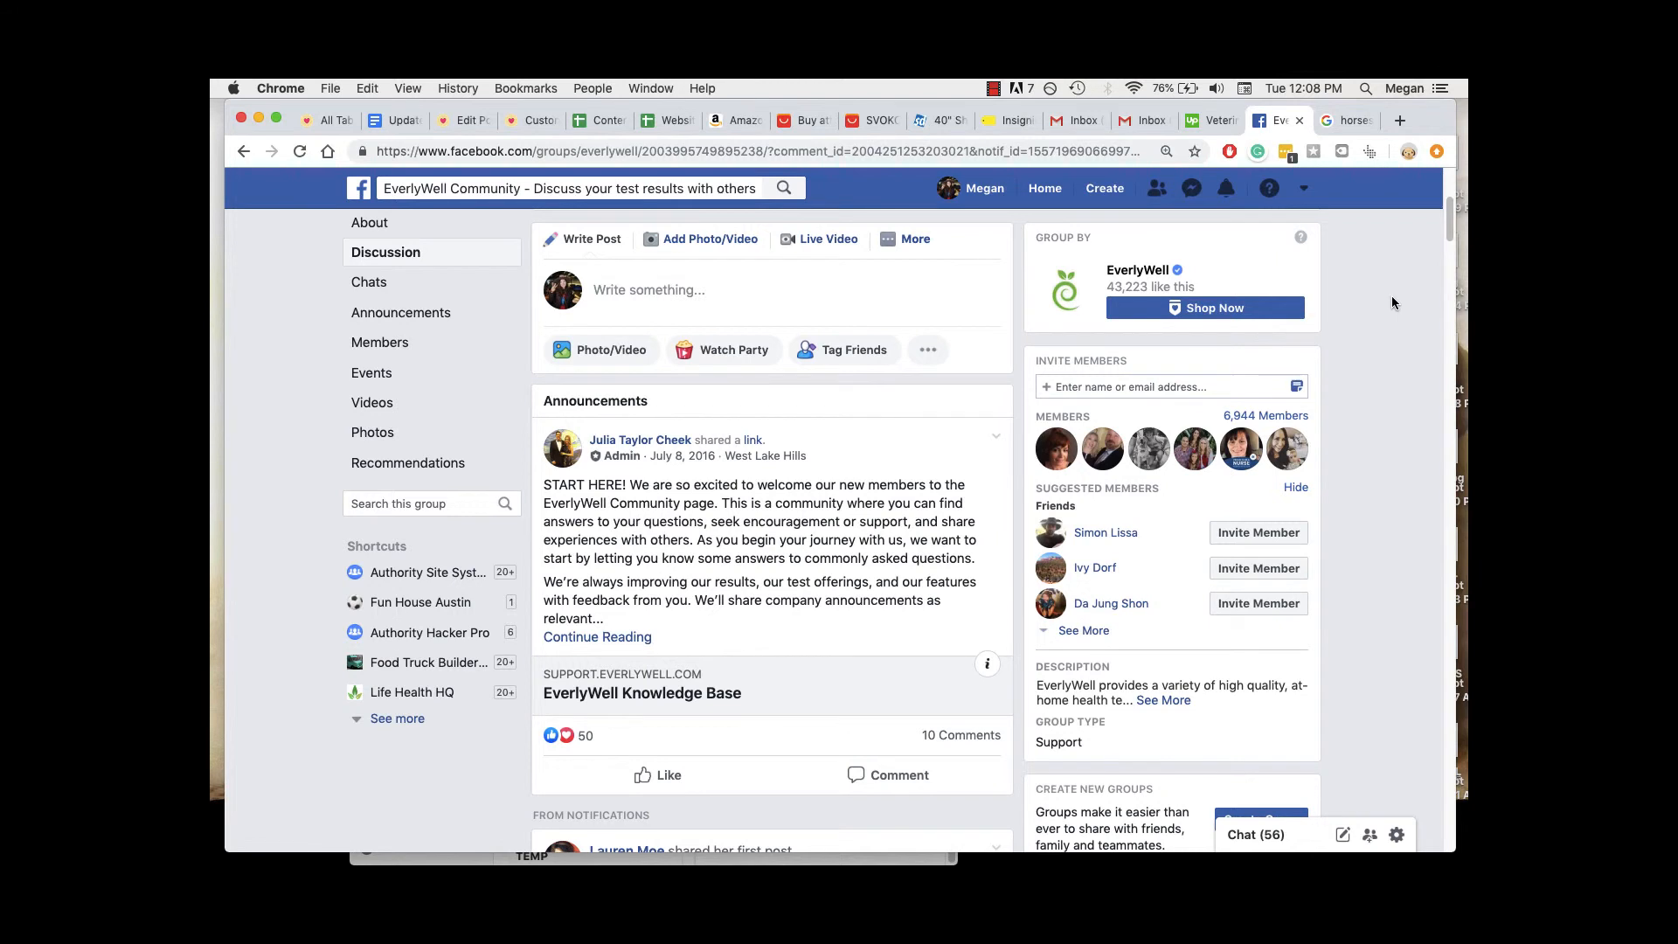
pyautogui.scroll(-3)
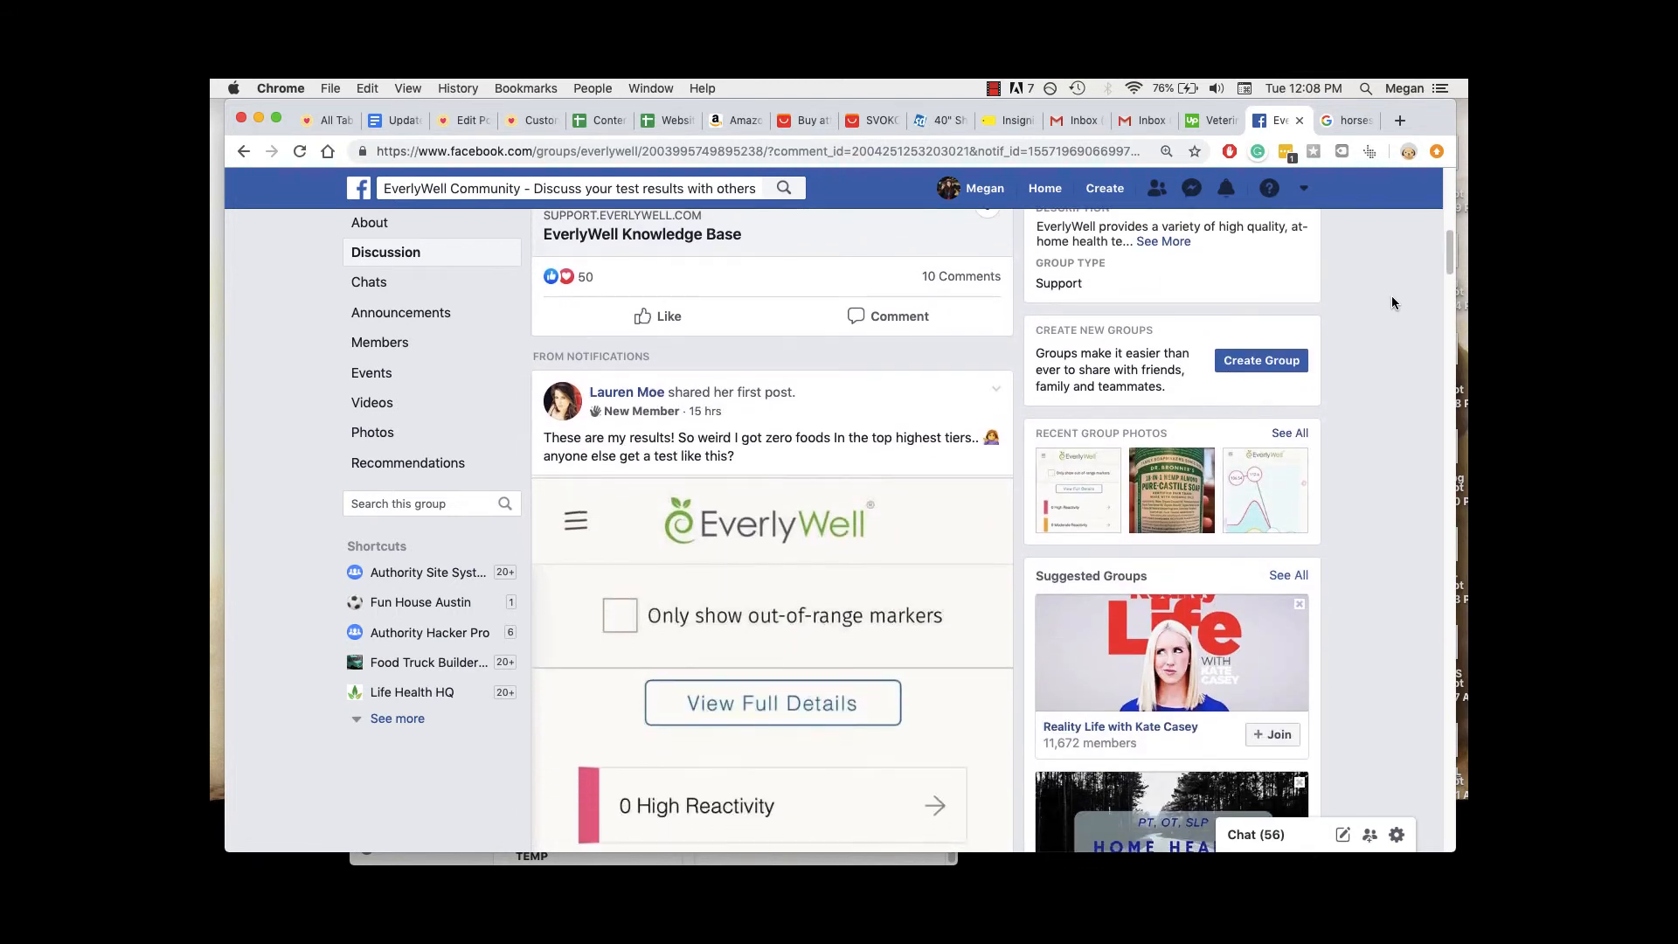
pyautogui.scroll(-3)
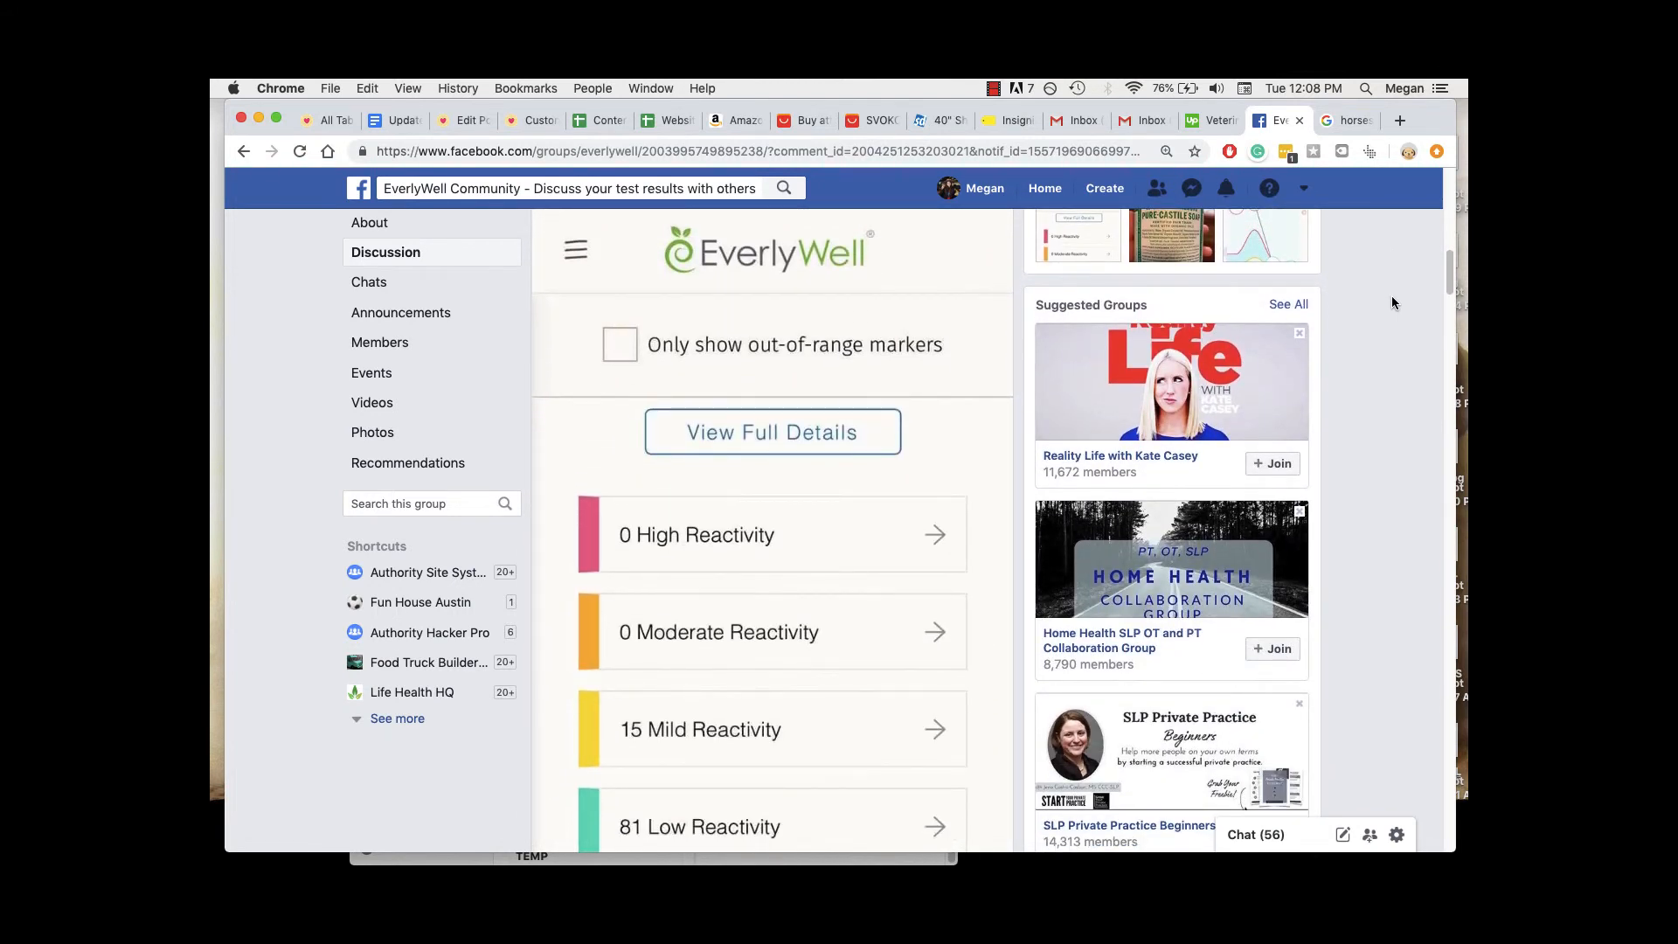
pyautogui.scroll(-3)
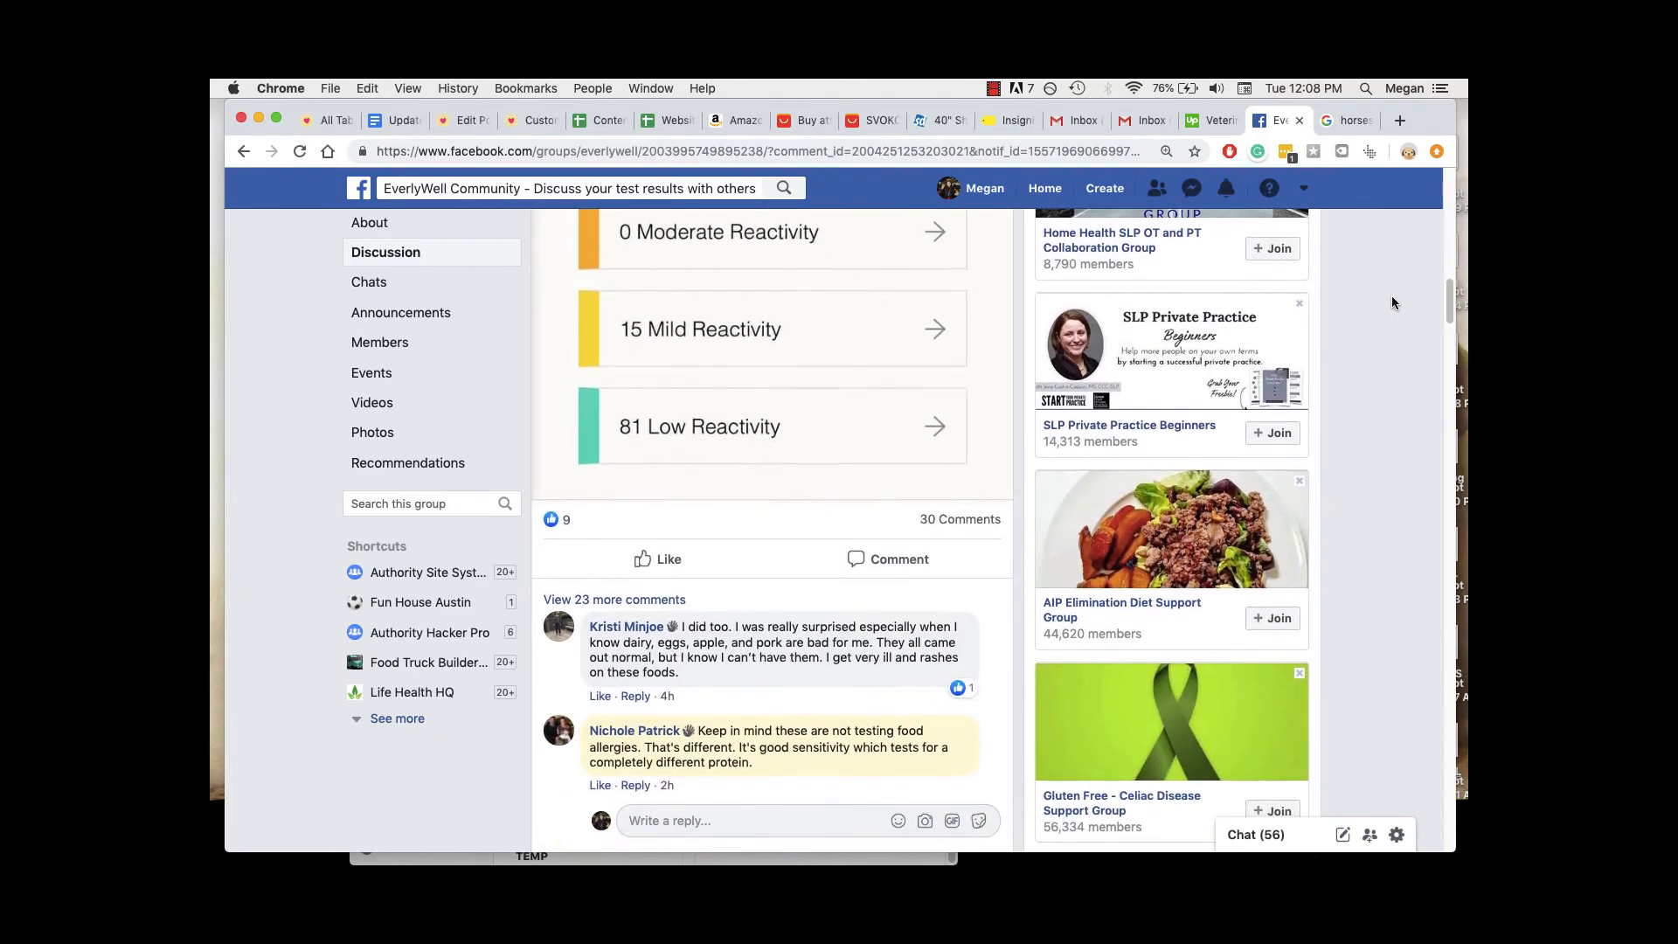